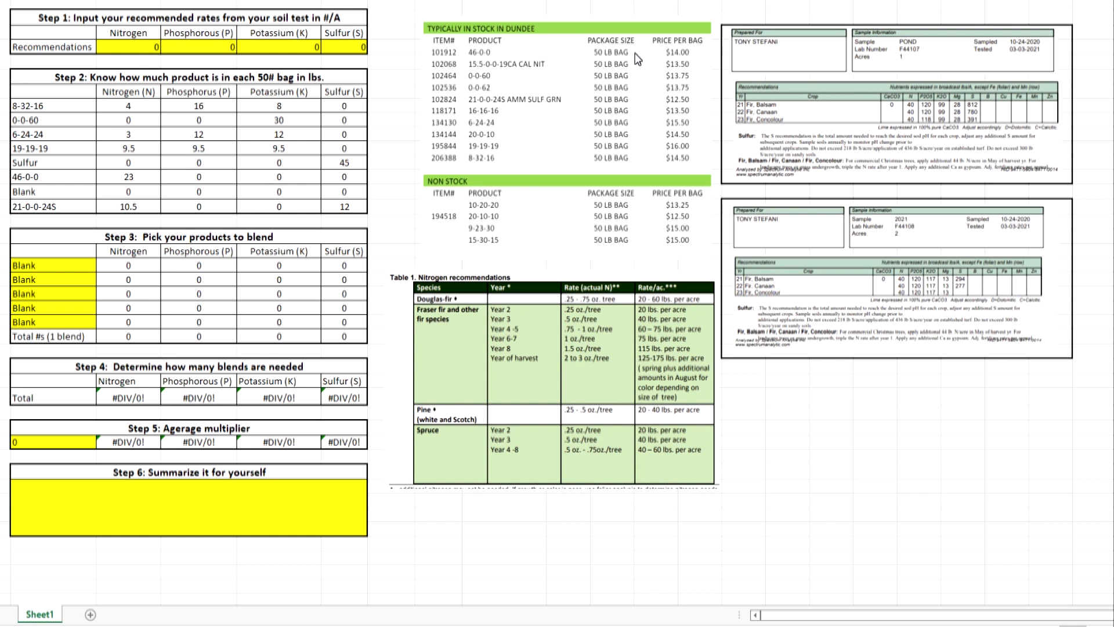
mouse_move(447, 210)
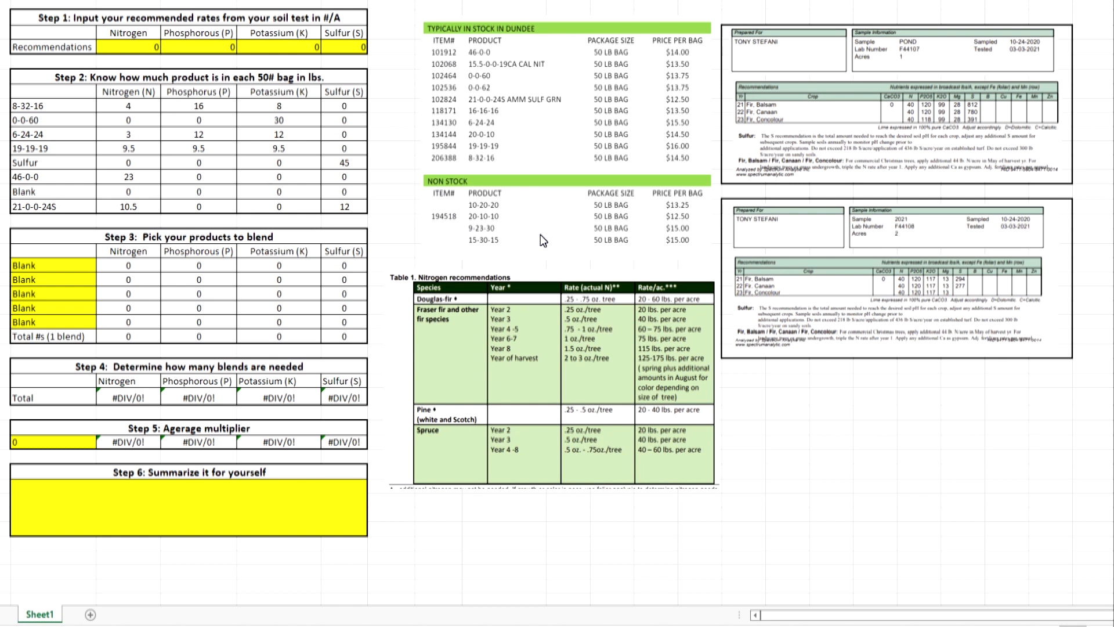
mouse_move(519, 28)
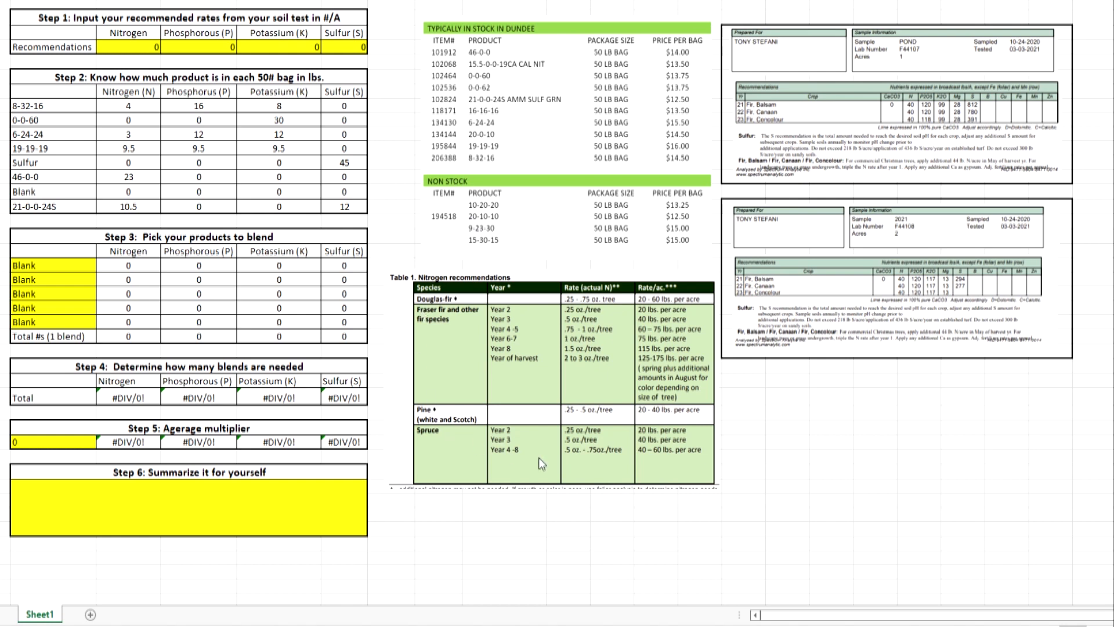
mouse_move(669, 469)
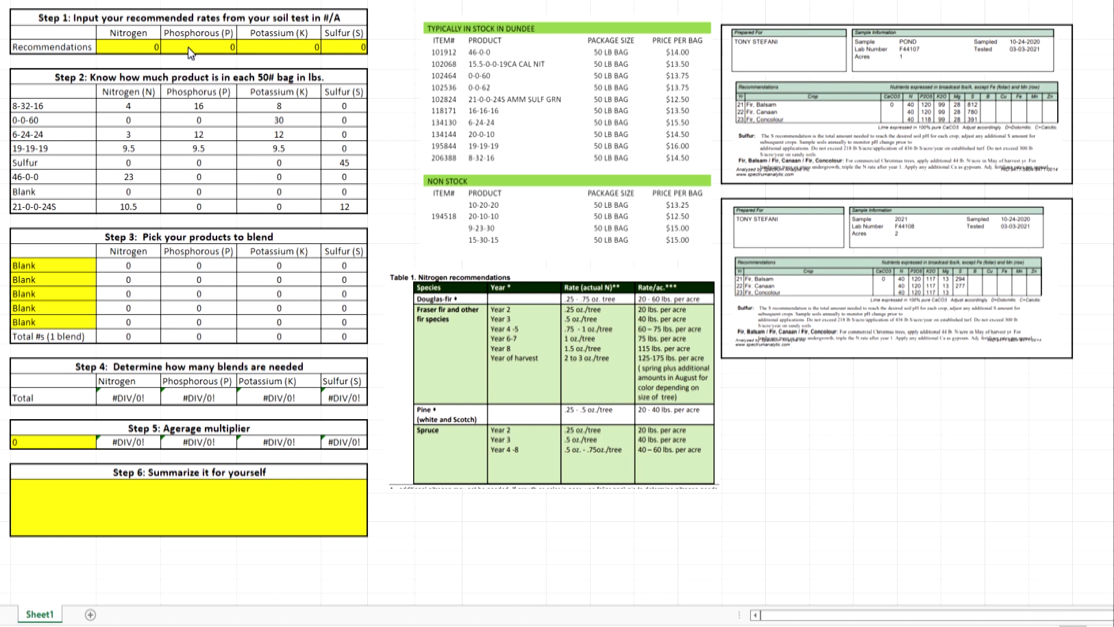
mouse_move(122, 43)
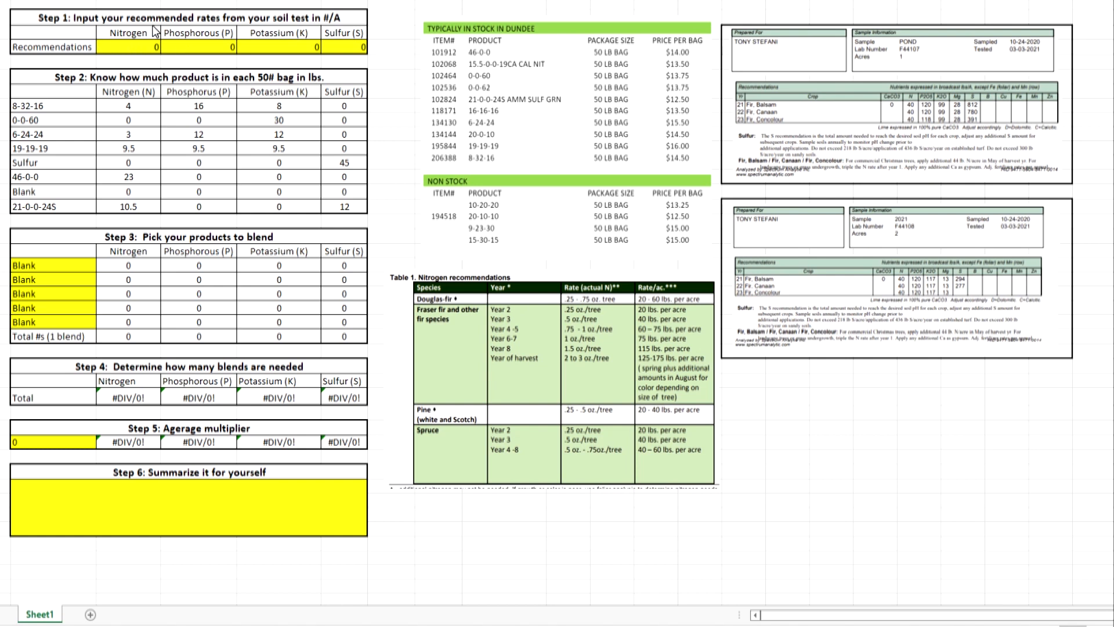
mouse_move(308, 27)
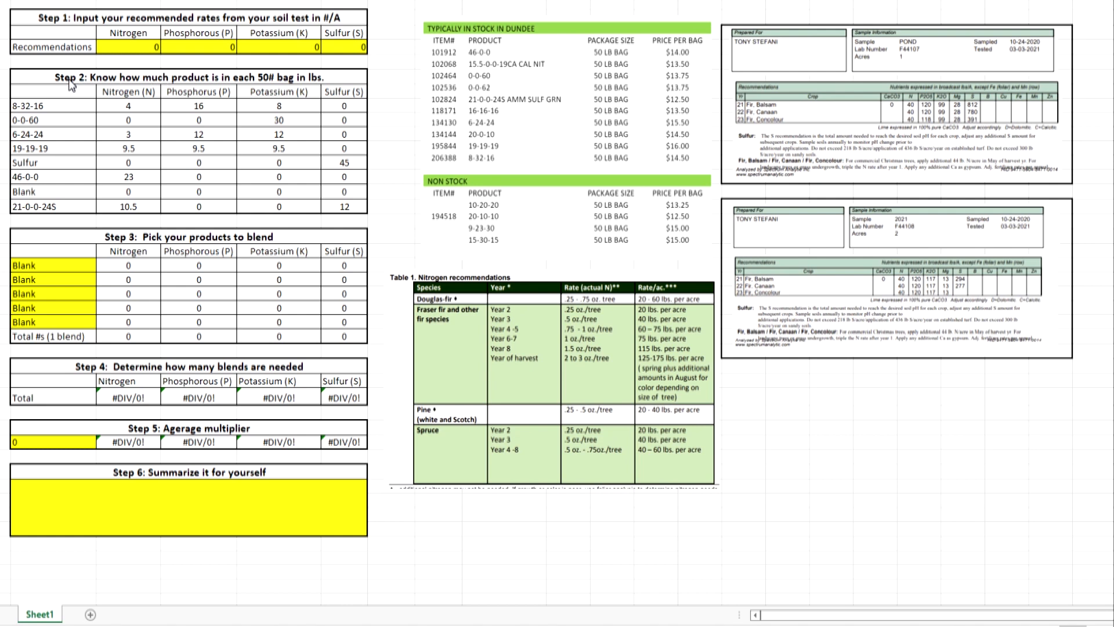
mouse_move(222, 83)
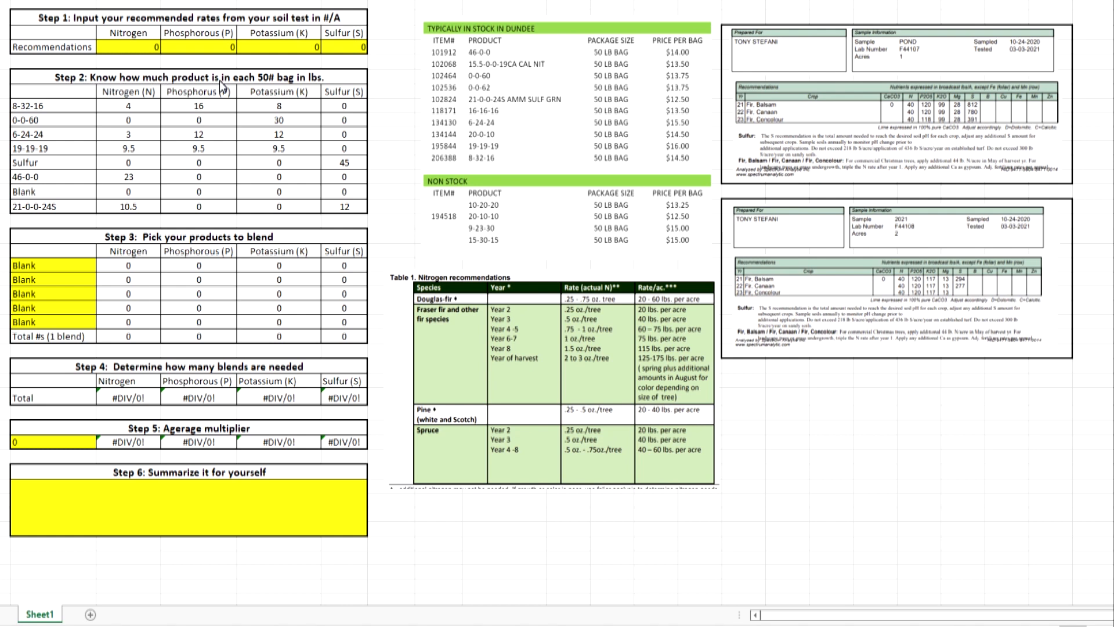
mouse_move(495, 69)
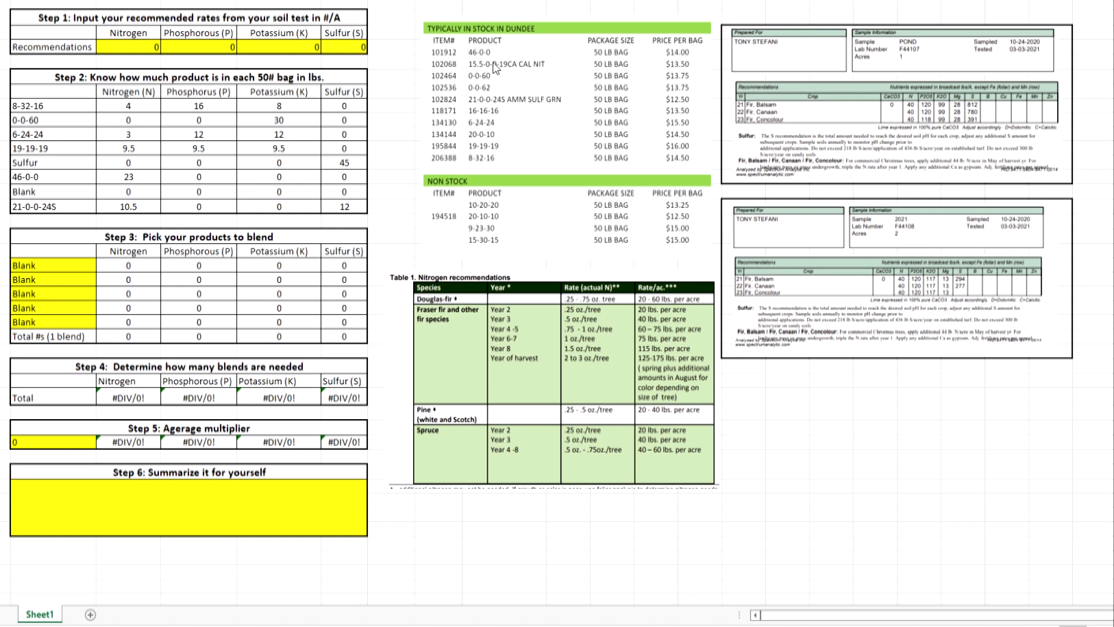
mouse_move(495, 63)
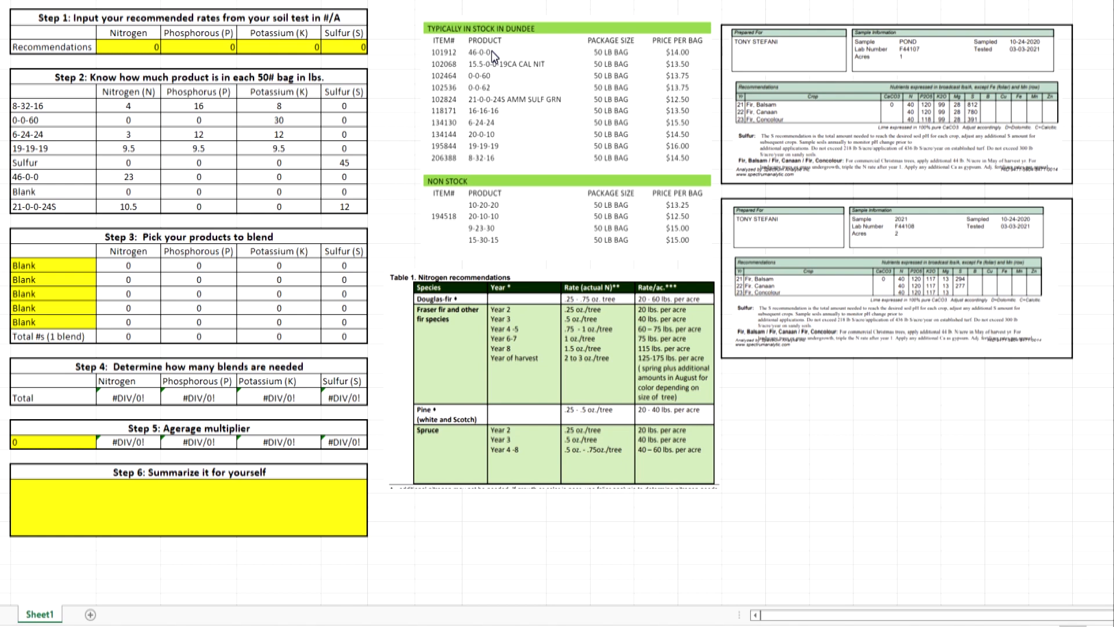
mouse_move(474, 65)
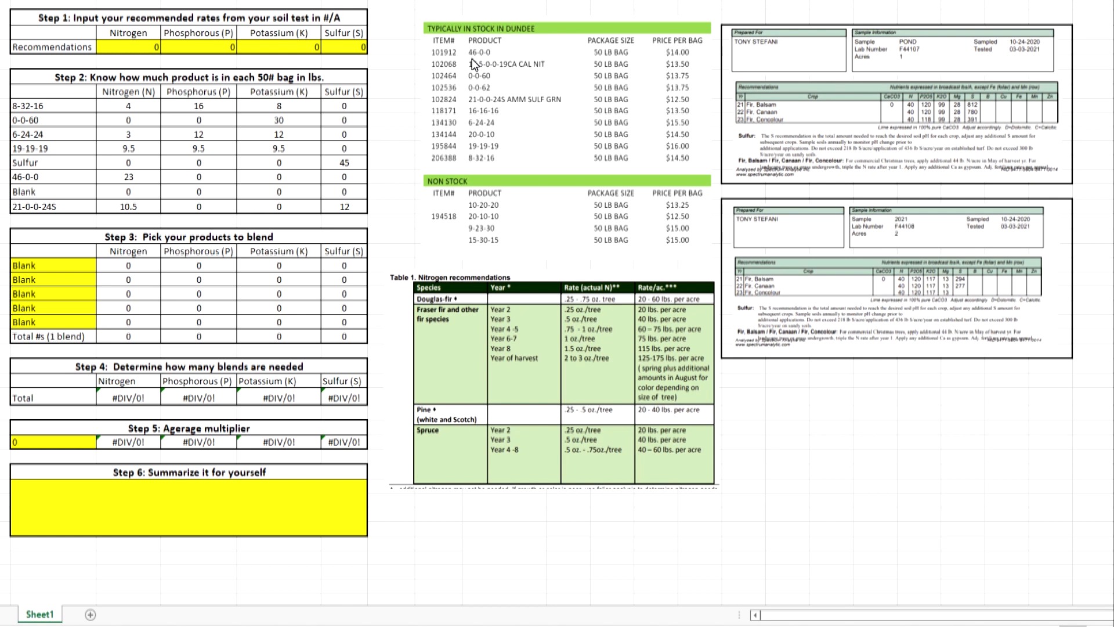
mouse_move(624, 73)
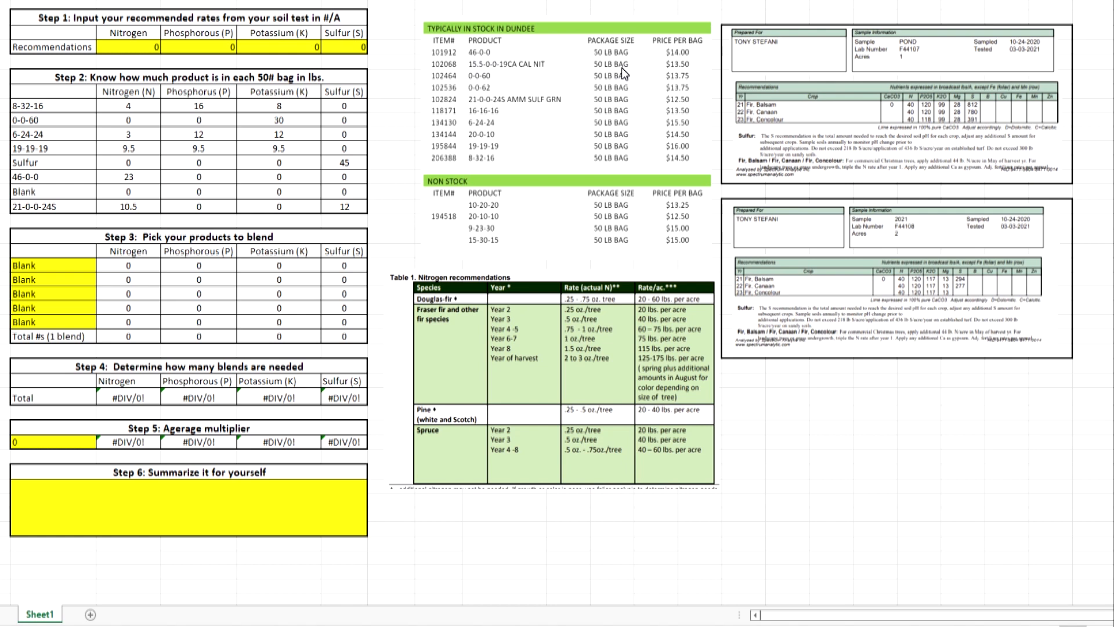
mouse_move(486, 65)
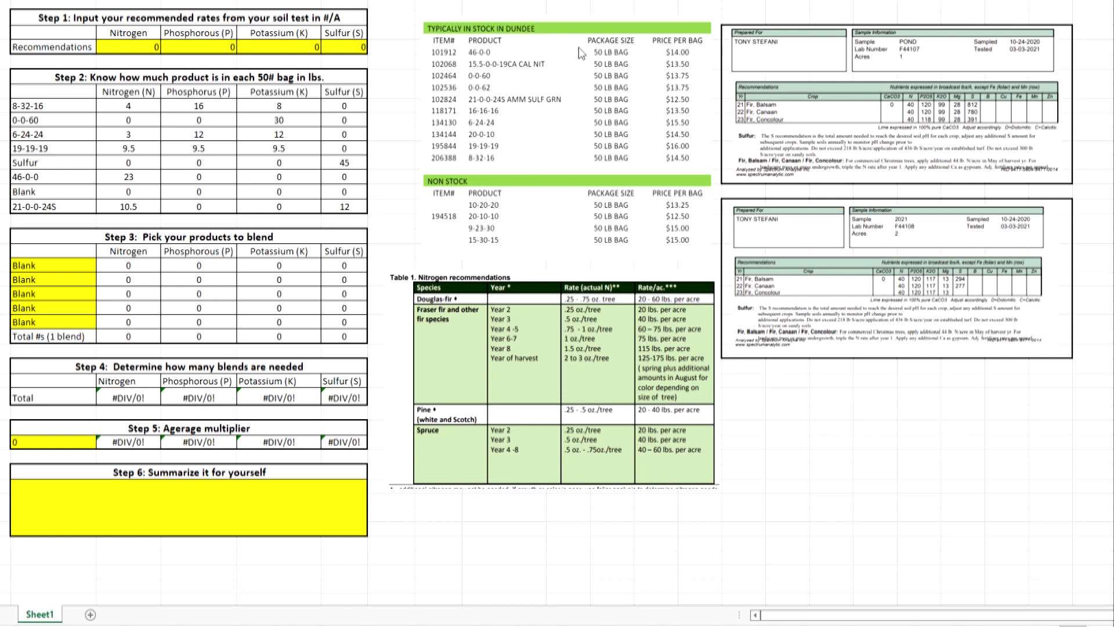
mouse_move(483, 54)
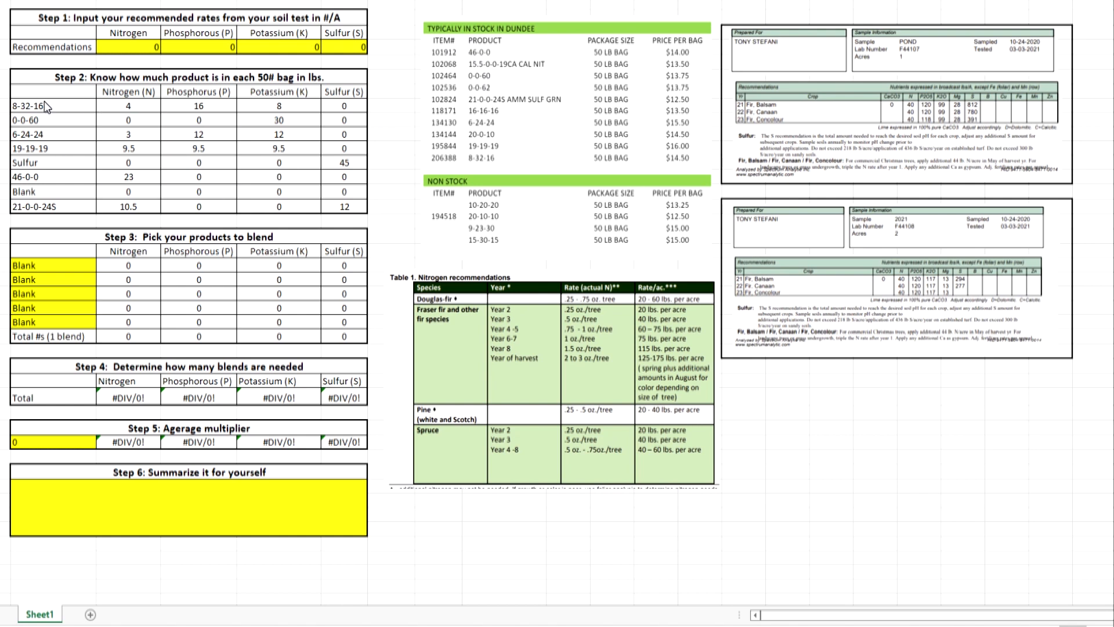
mouse_move(527, 93)
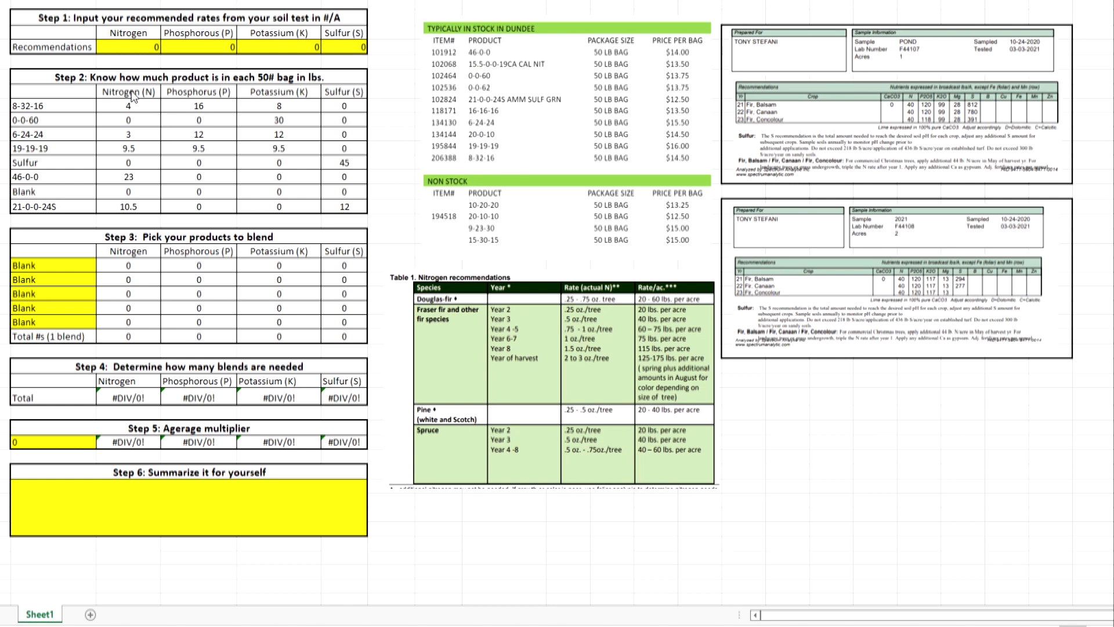
mouse_move(120, 169)
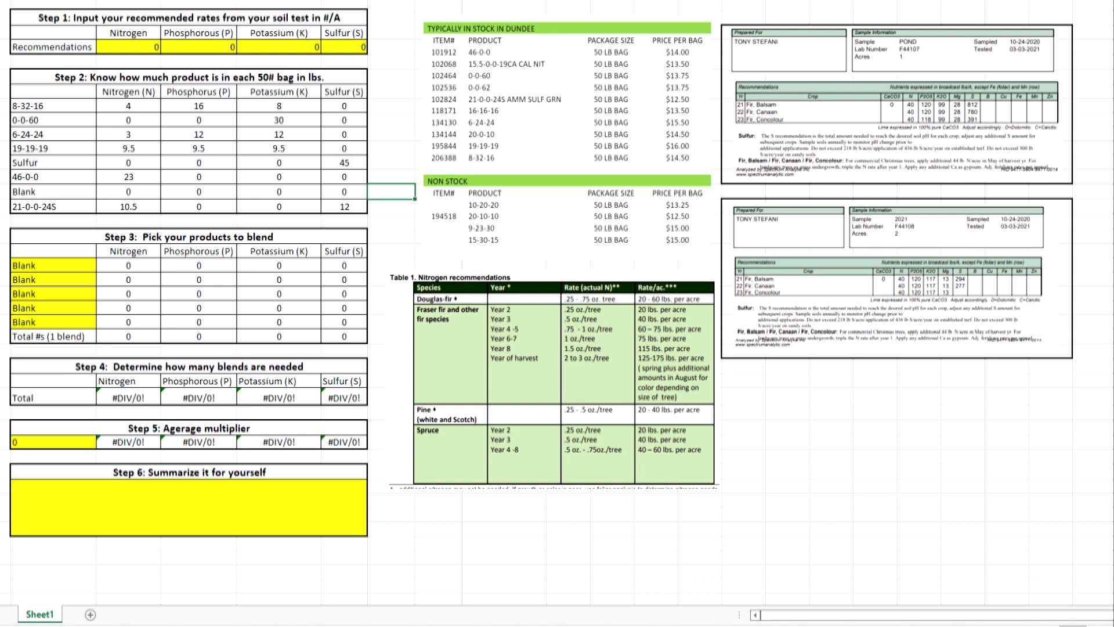
mouse_move(151, 511)
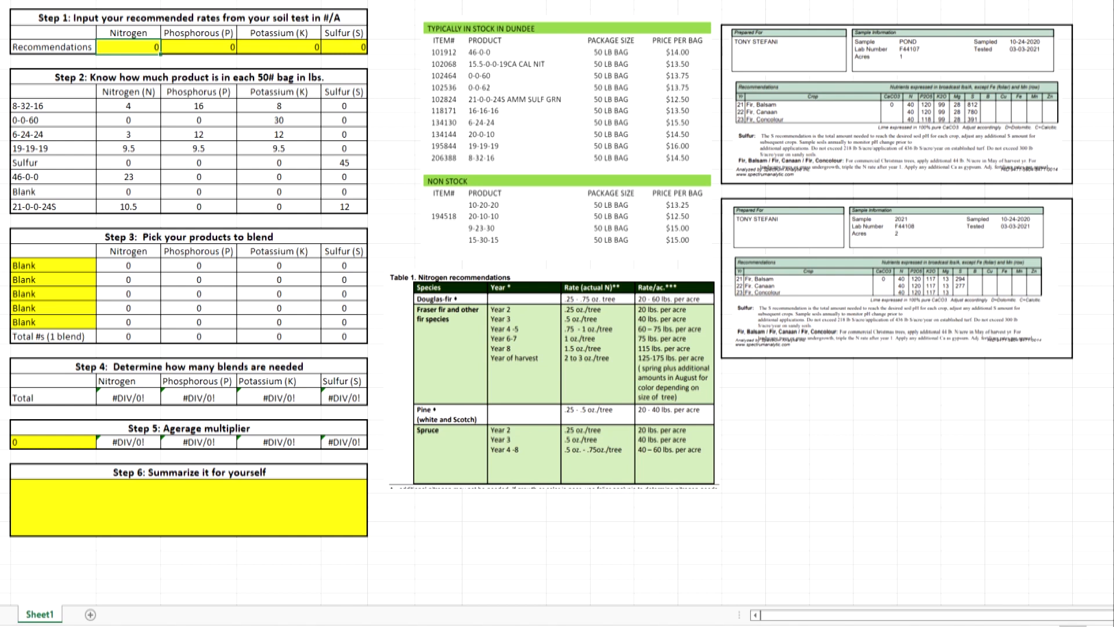
Enter Step 1 recommendations of 75 N, 120 P, 100 K and 400 S
text(75)
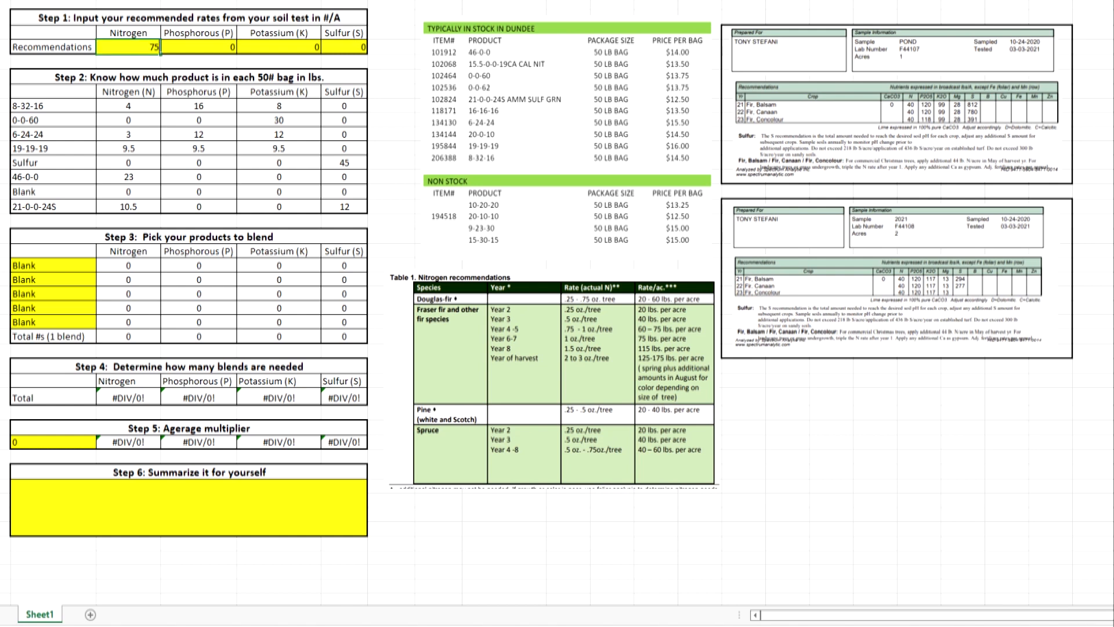
click(198, 47)
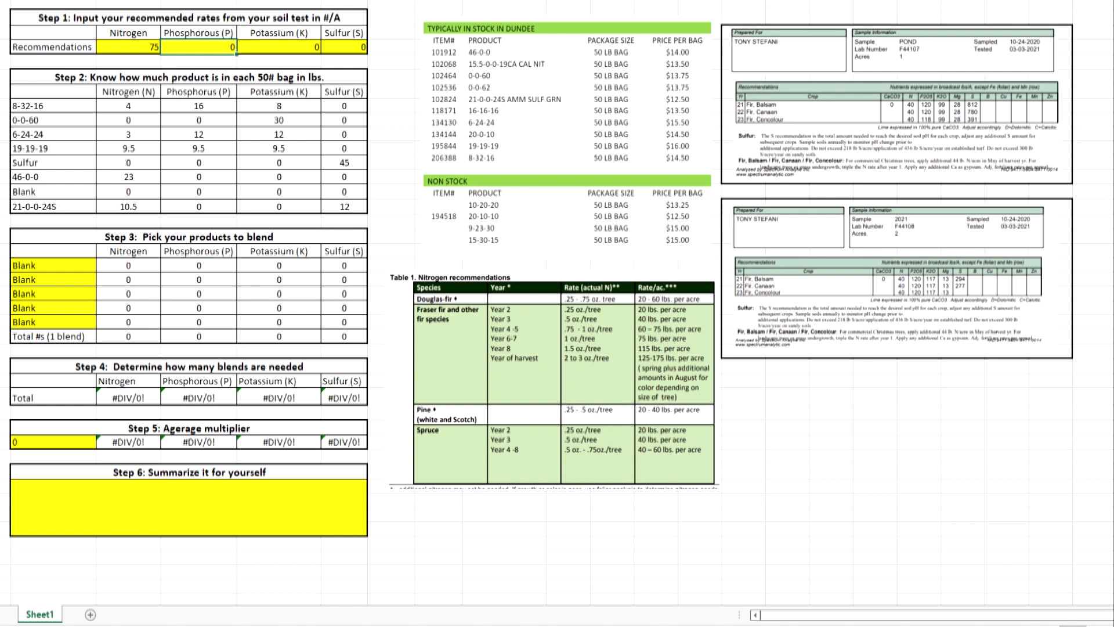
text(120)
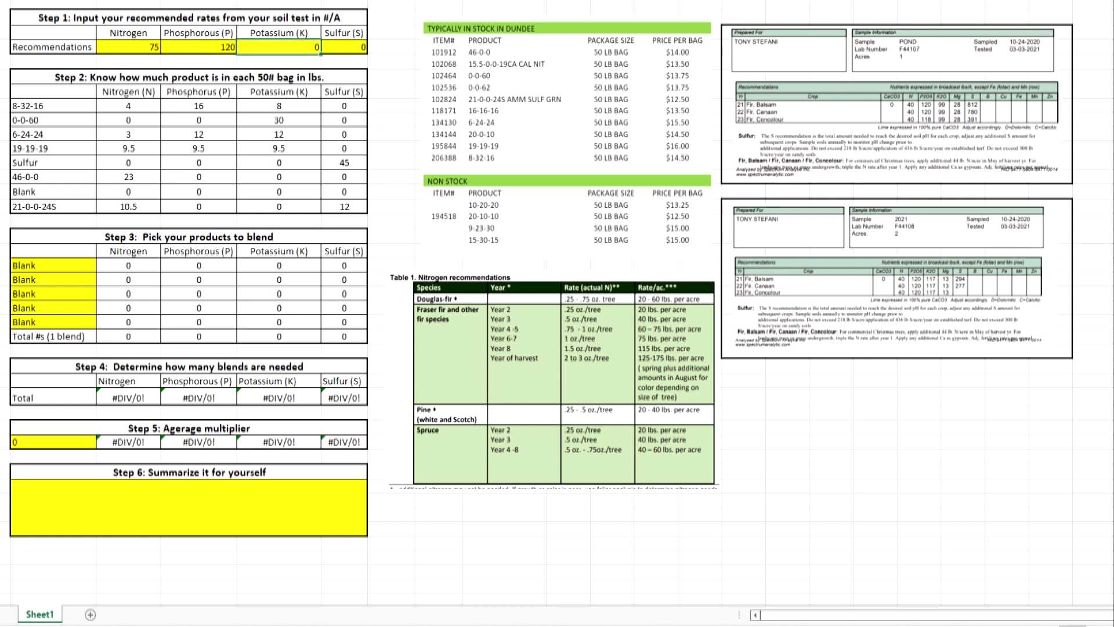
text(100)
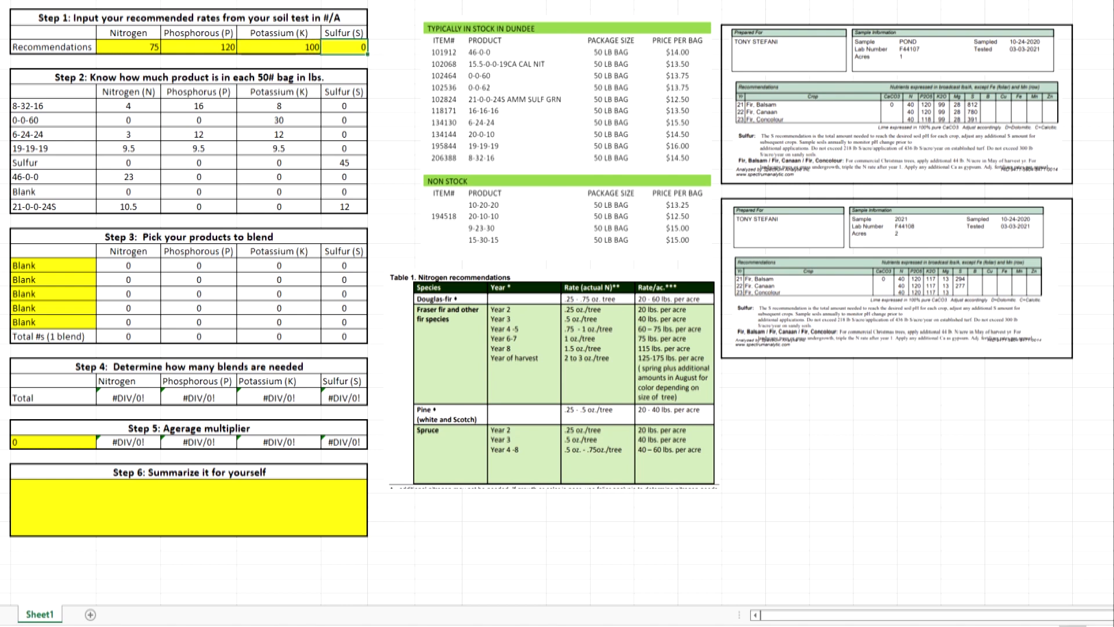
text(400)
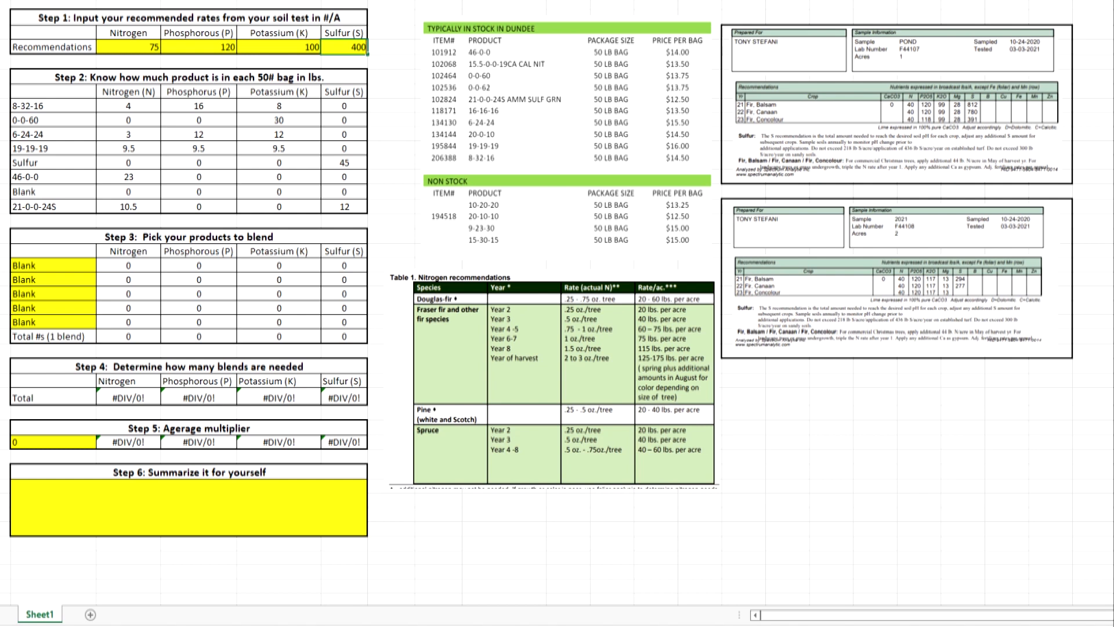
click(345, 118)
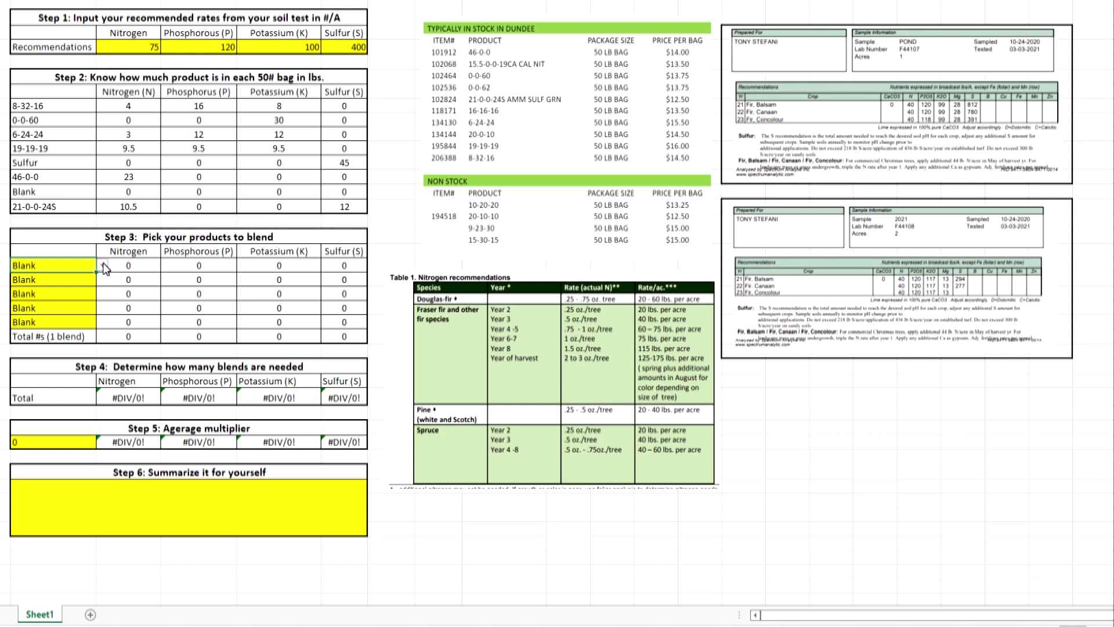
Choose 6-24-24 as the first blend product and 19-19-19 as the second
click(50, 265)
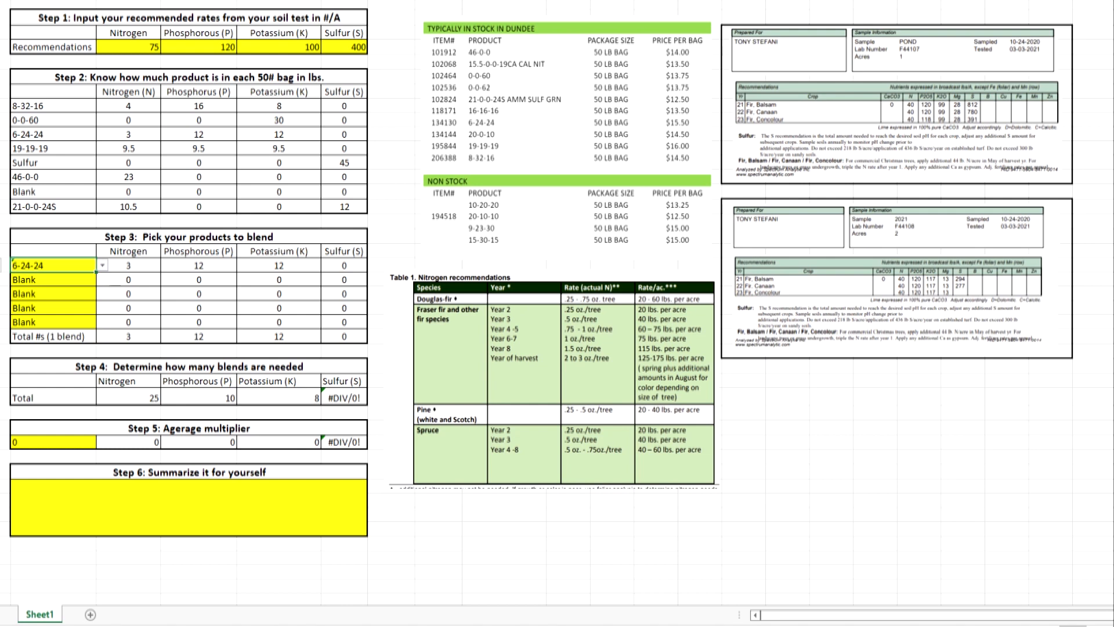
click(47, 280)
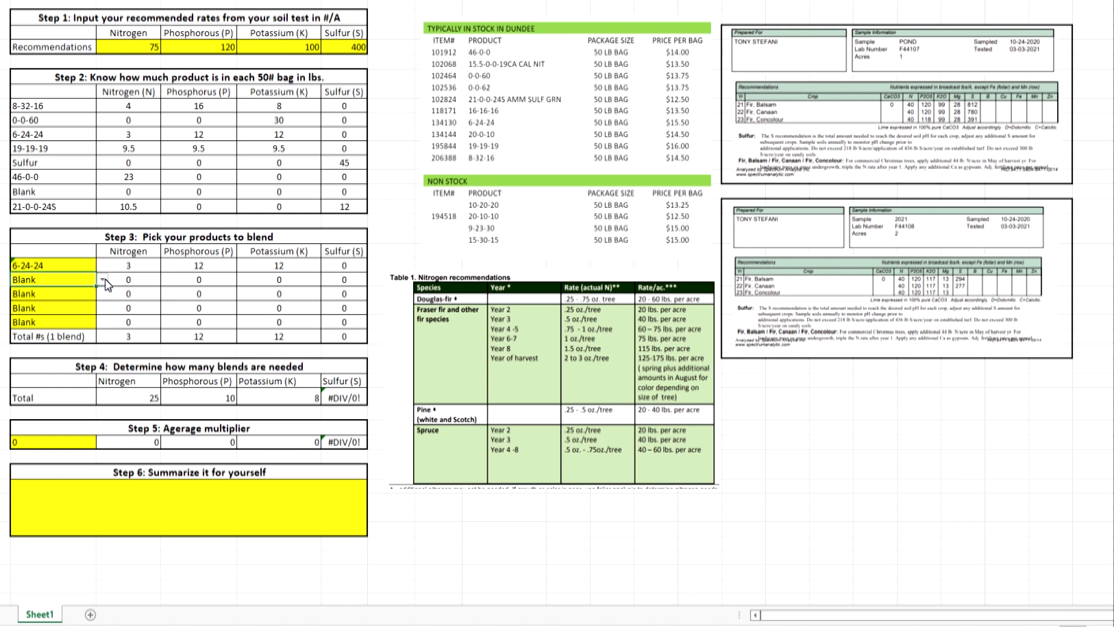
click(102, 280)
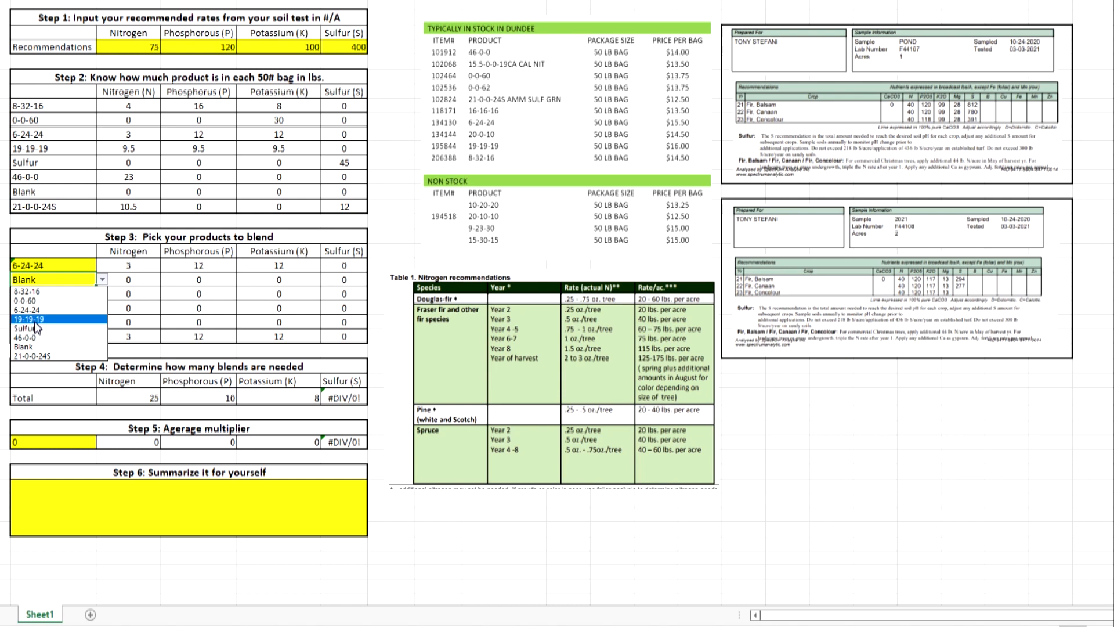
click(43, 319)
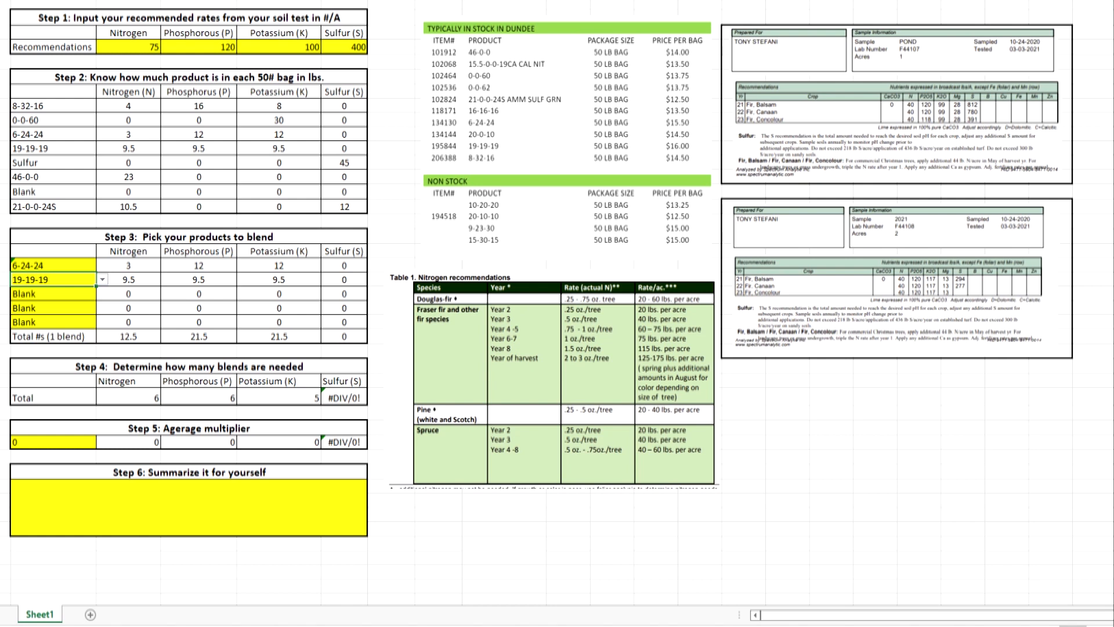
click(101, 294)
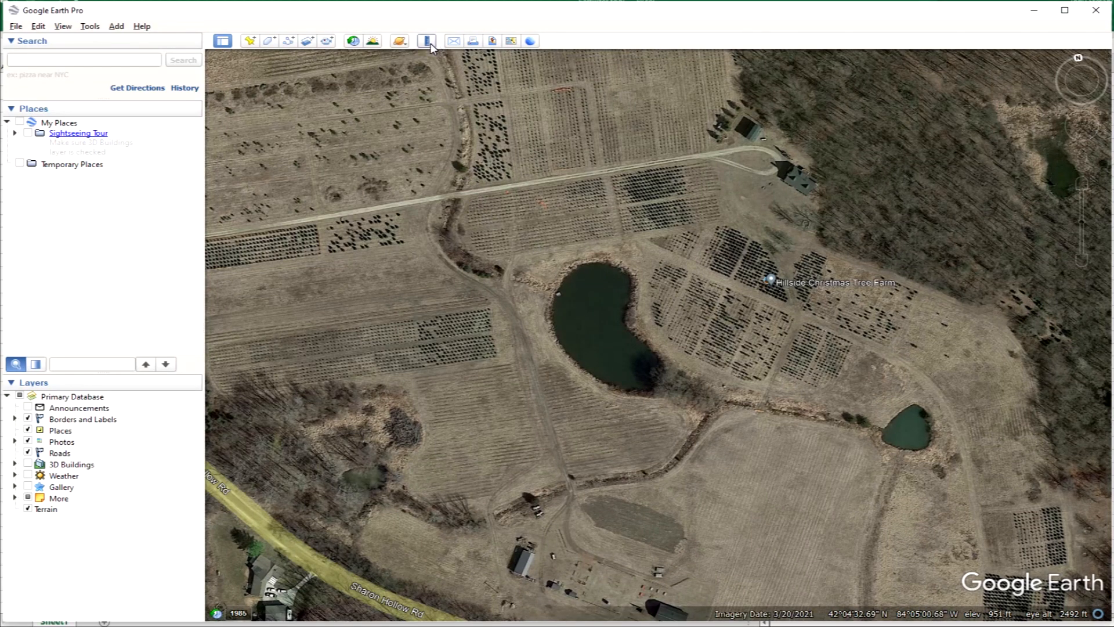
Measure a trial polygon around the field north of the pond (0.58 acres), then clear it
click(426, 41)
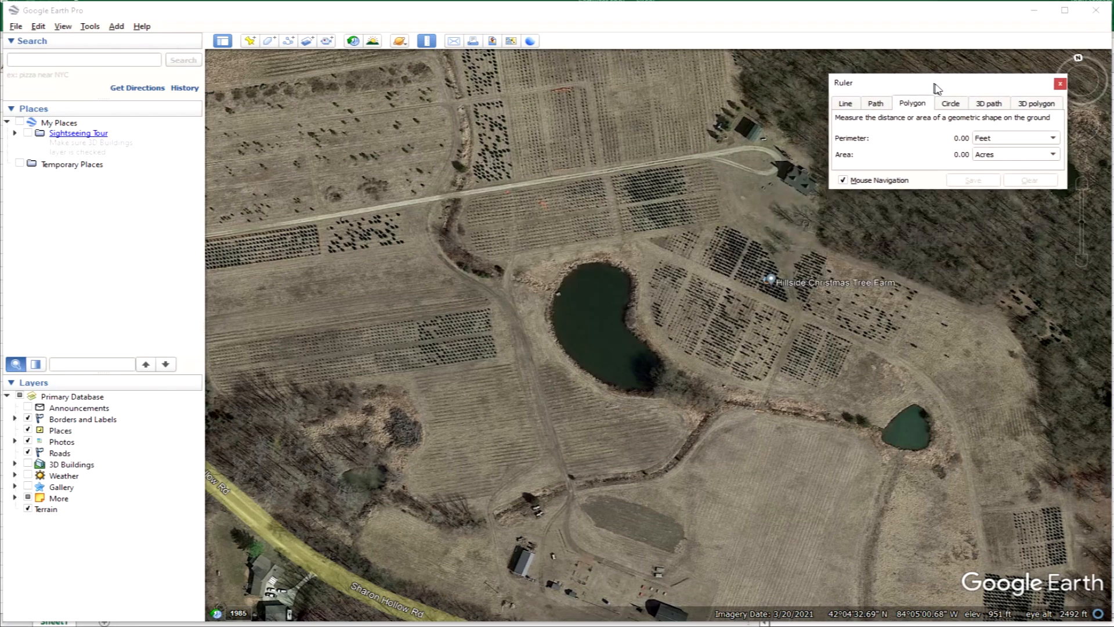
click(652, 220)
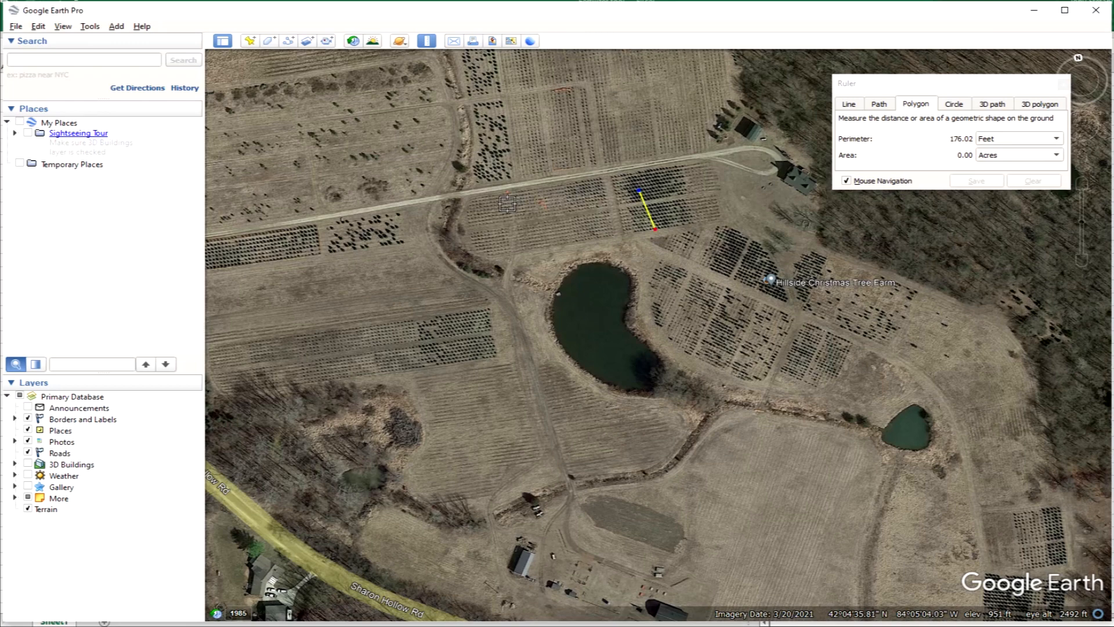
click(506, 251)
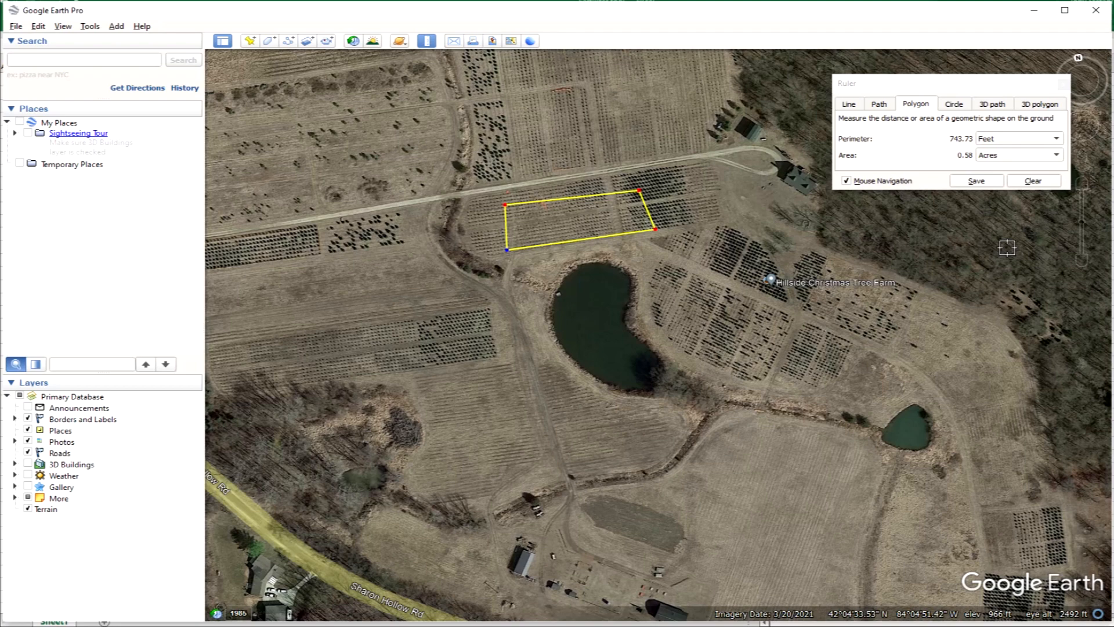
mouse_move(974, 164)
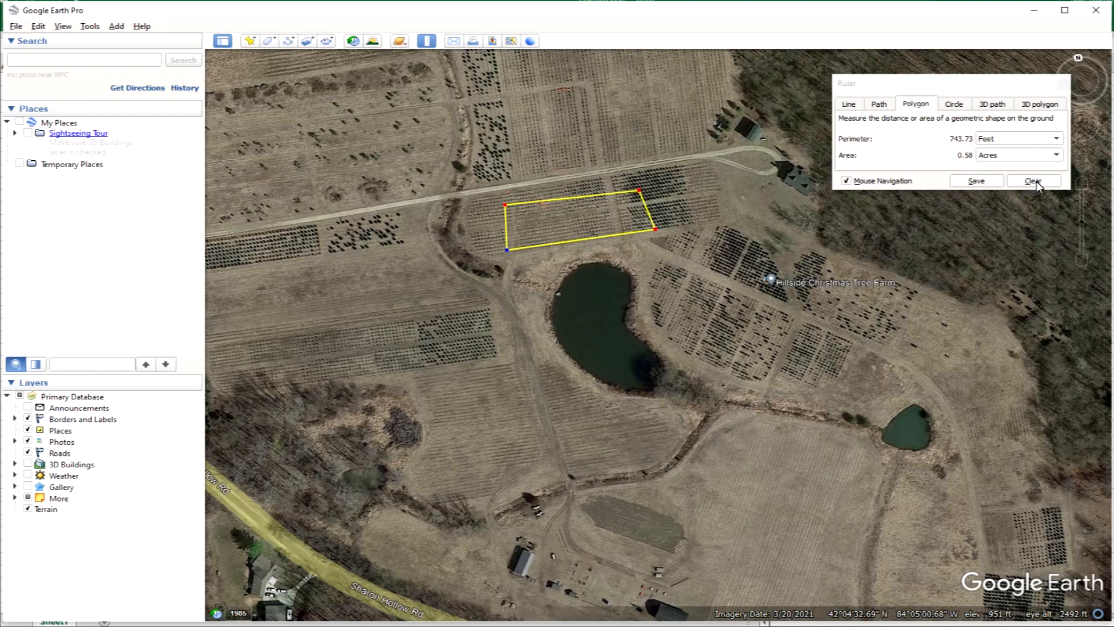
click(1033, 181)
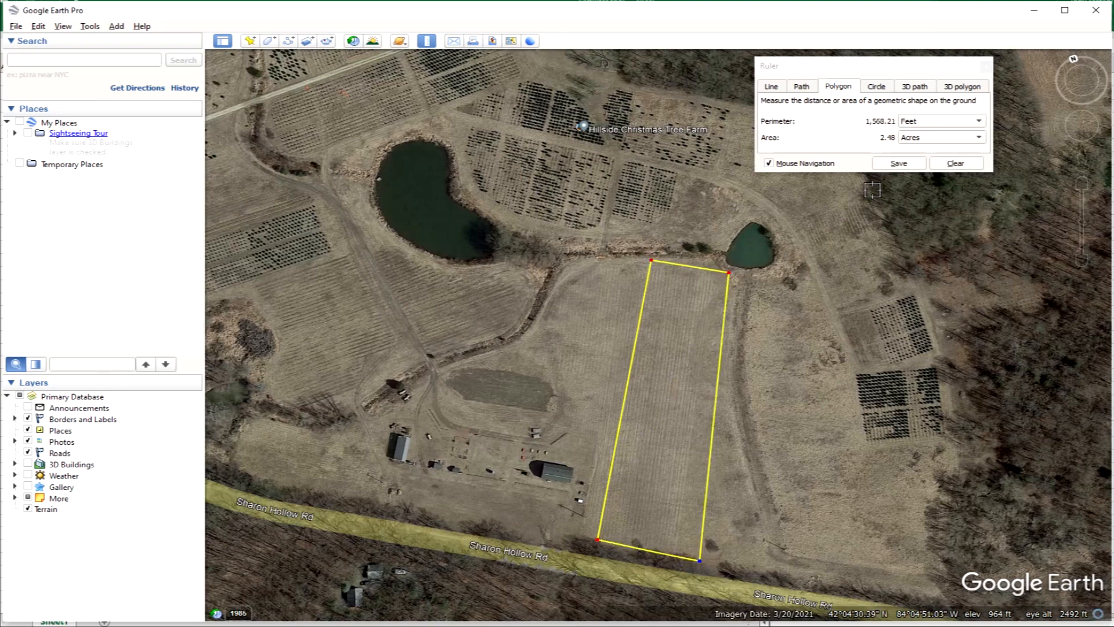
Fit the polygon to the larger field along Sharon Hollow Rd, reading 8.86 acres
drag(700, 559, 695, 556)
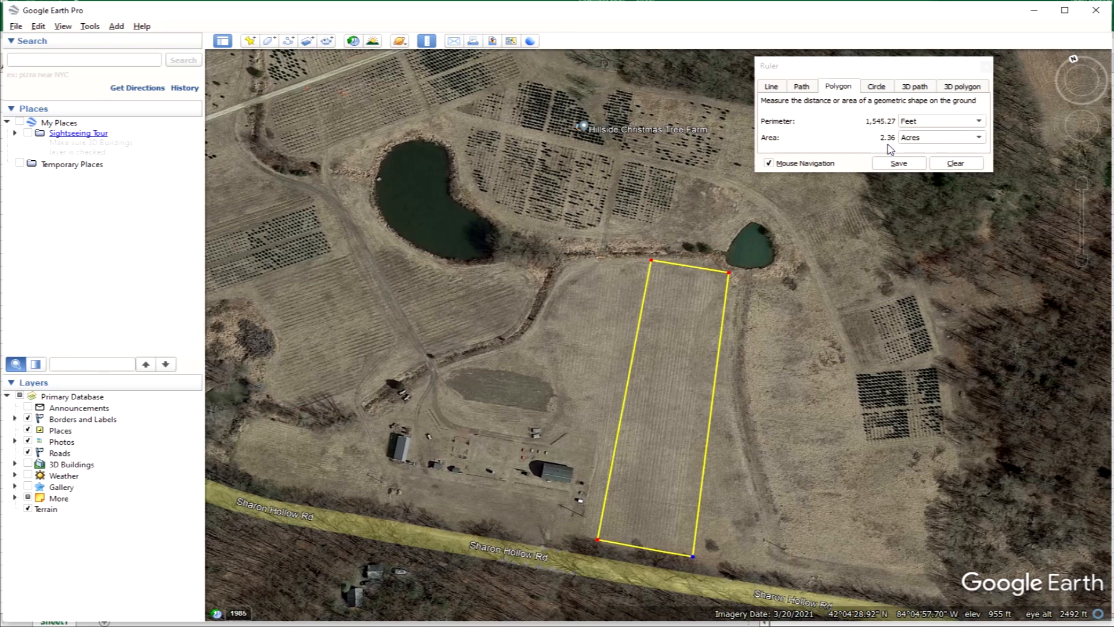
mouse_move(552, 402)
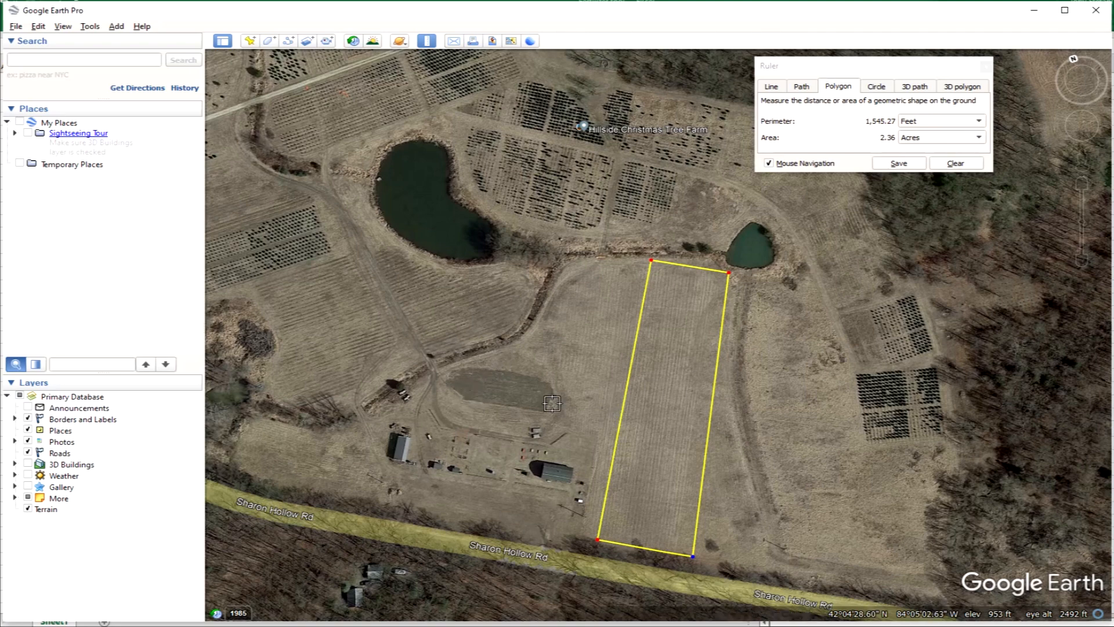
mouse_move(716, 272)
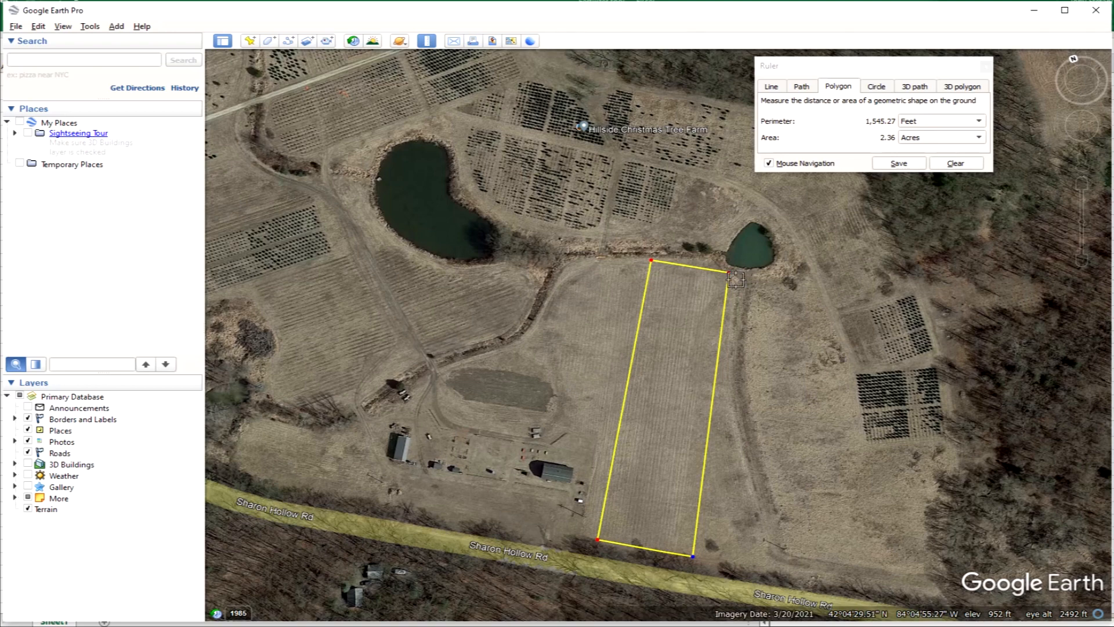
drag(736, 277, 921, 291)
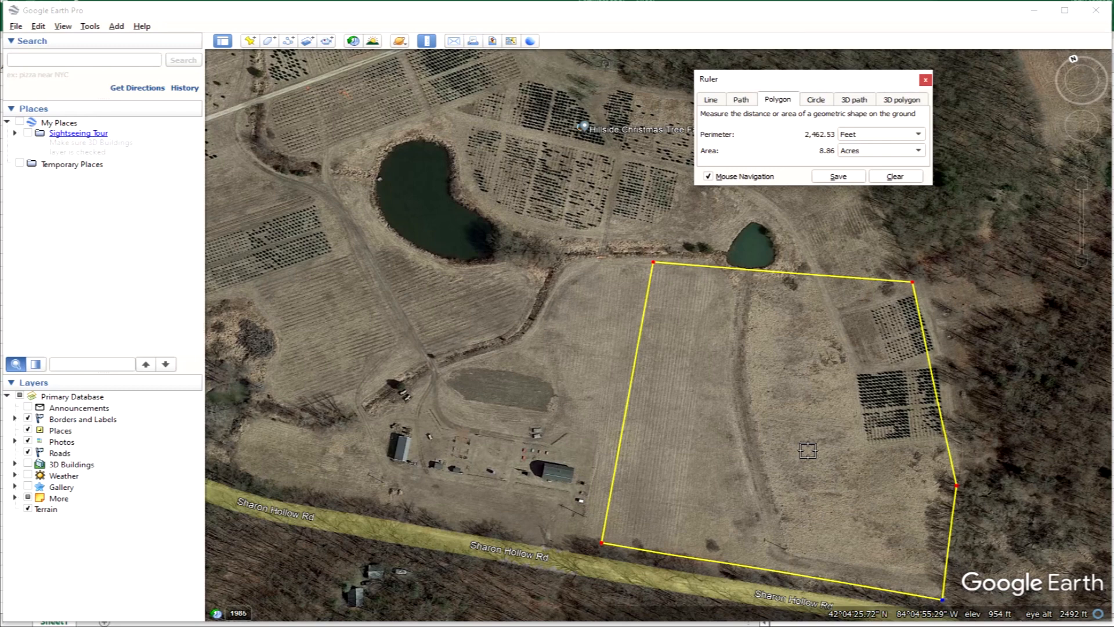
mouse_move(928, 420)
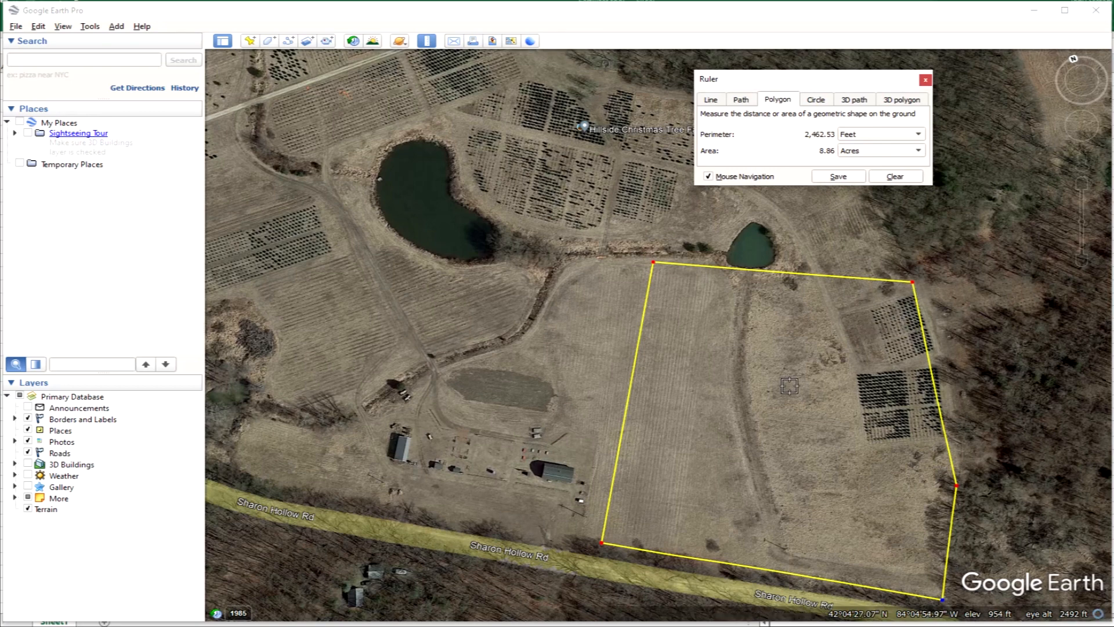
mouse_move(953, 357)
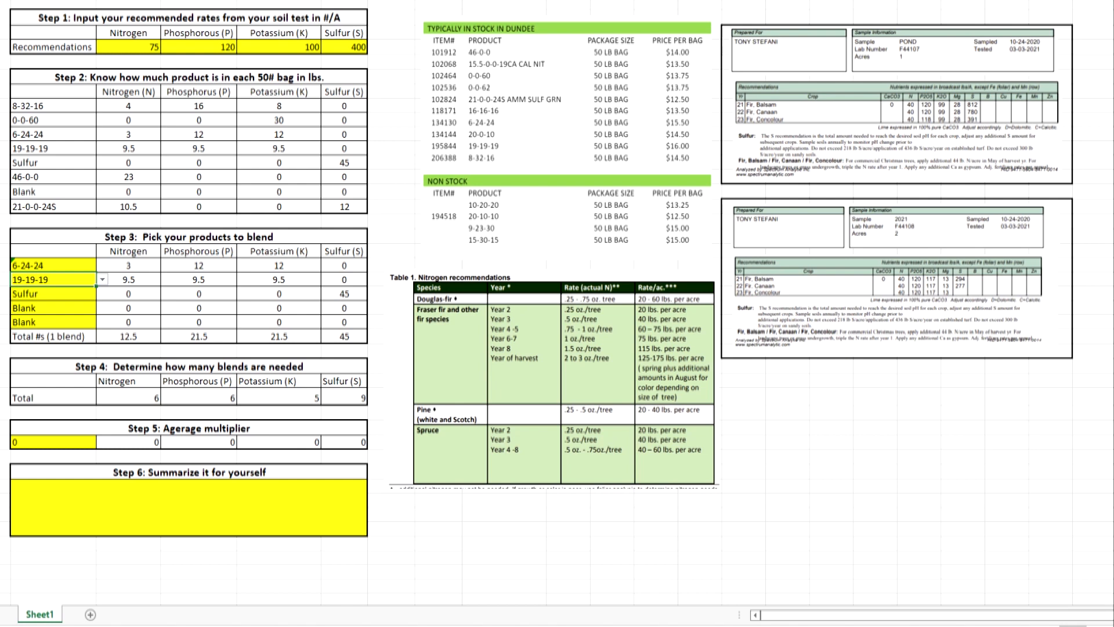
Set the Step 5 multiplier to 0.5, giving 3, 3, 2 and 4 bags
text(0.5)
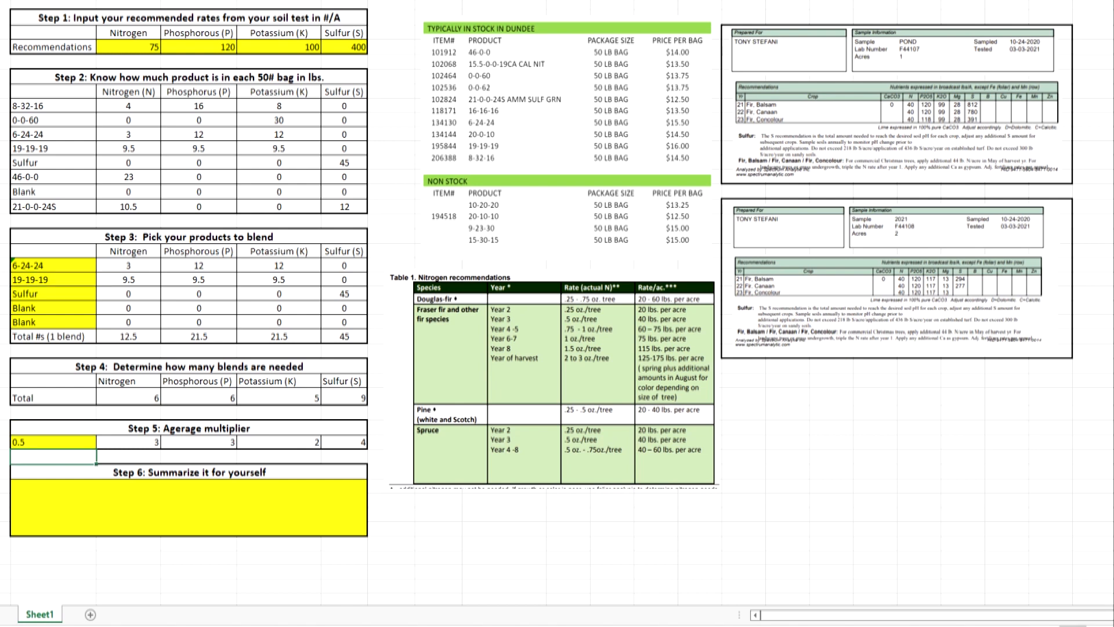
drag(151, 442, 314, 441)
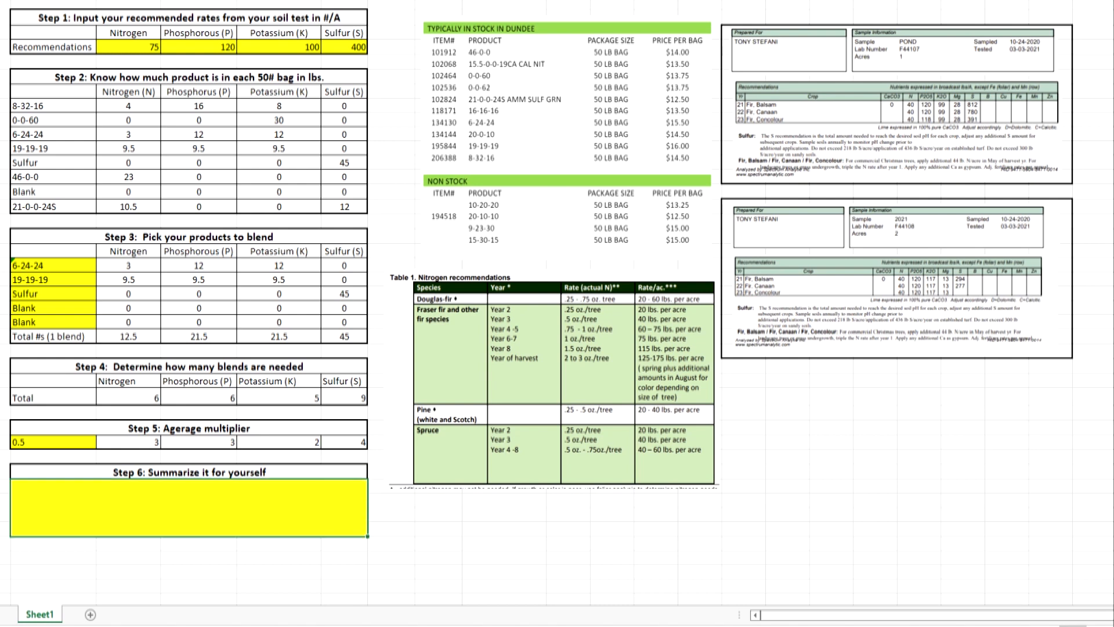
Write the Step 6 line 'Pond: 3 x 6-24-24 3 x 19-19-19 9x Sulfur'
text(Pond:)
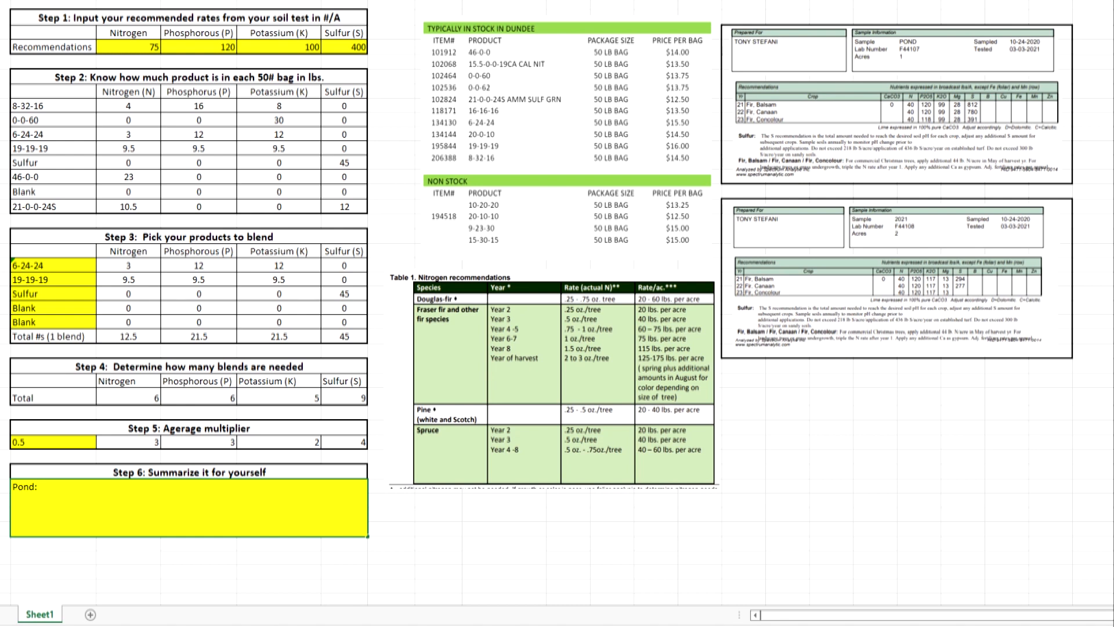
text(3)
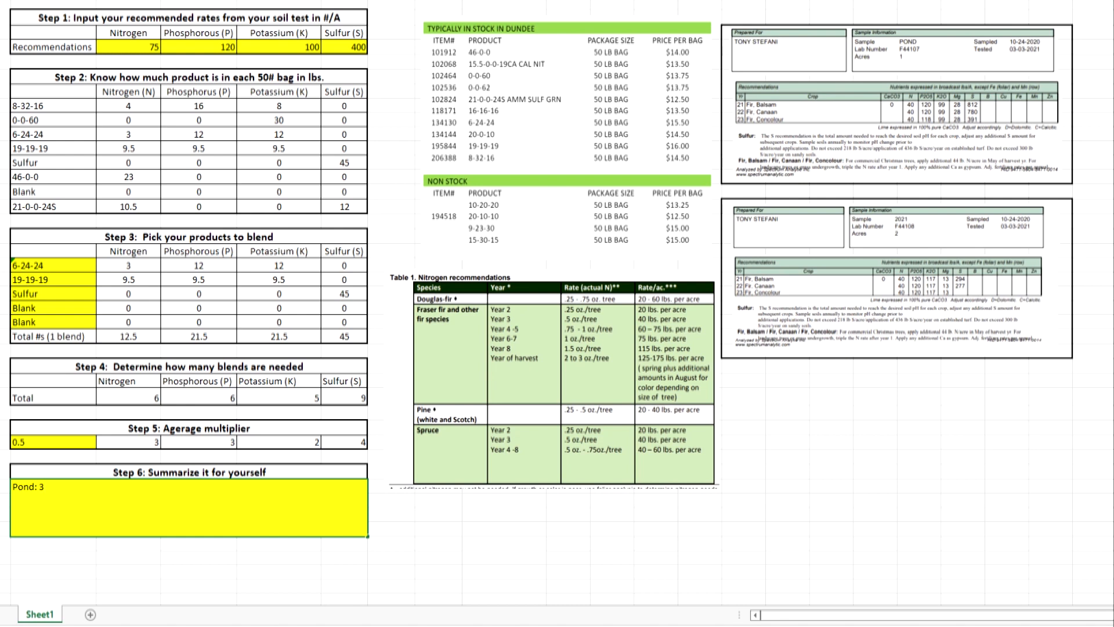
text(x 6)
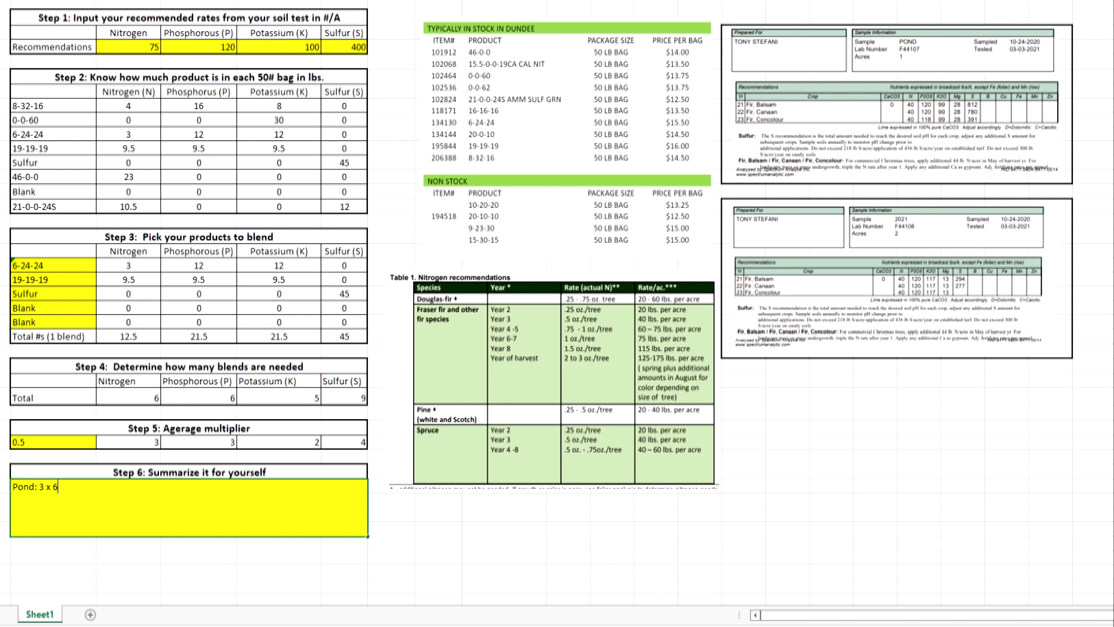
text(-24-)
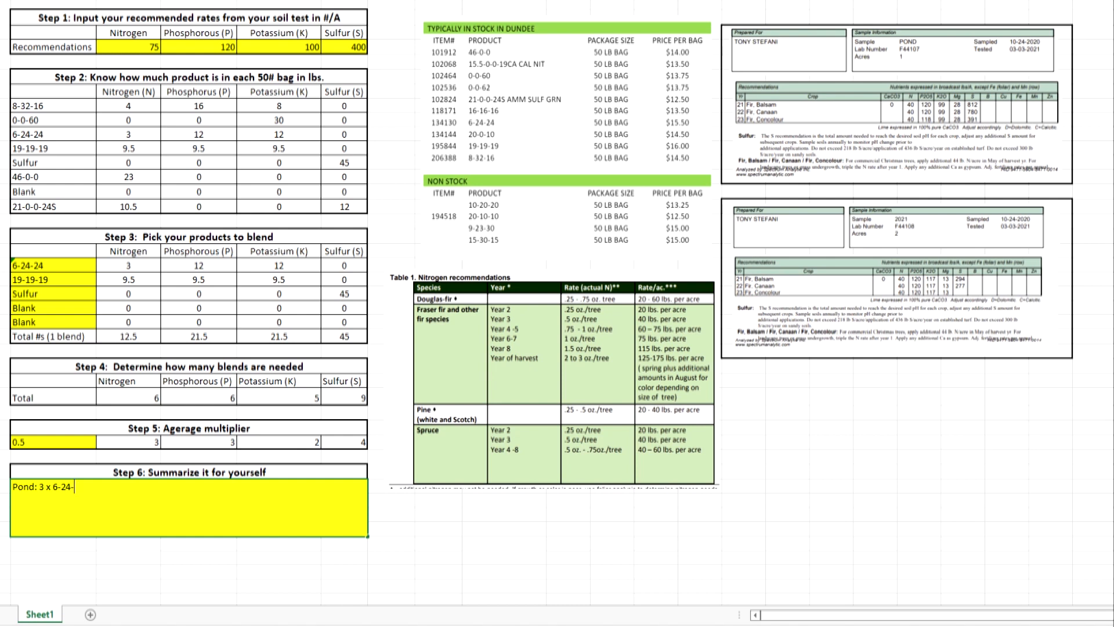
text(24)
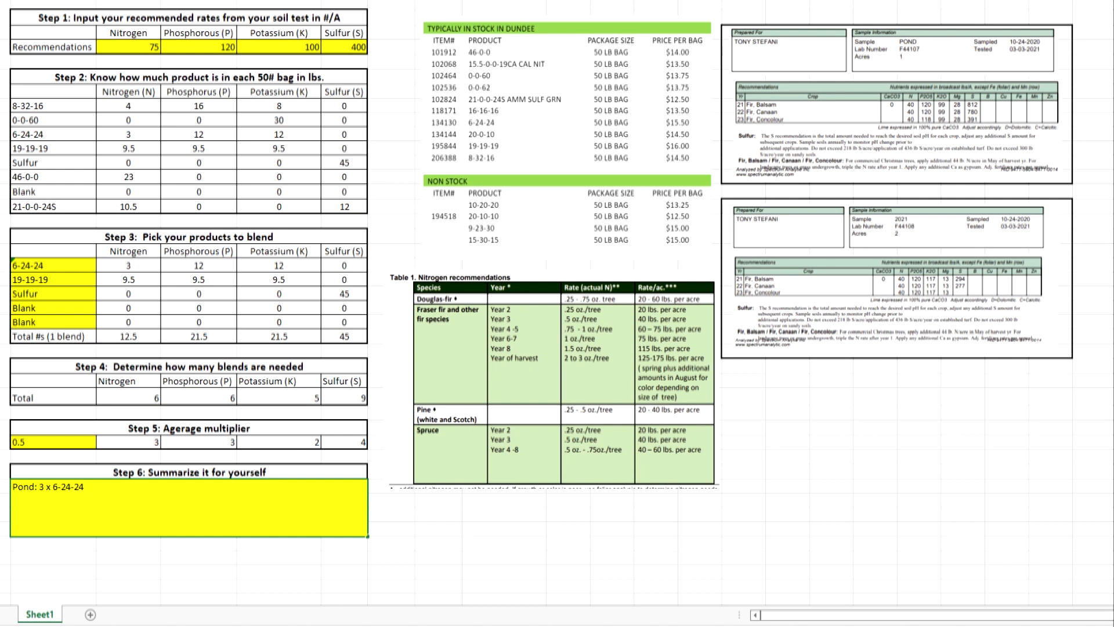
text(3 x)
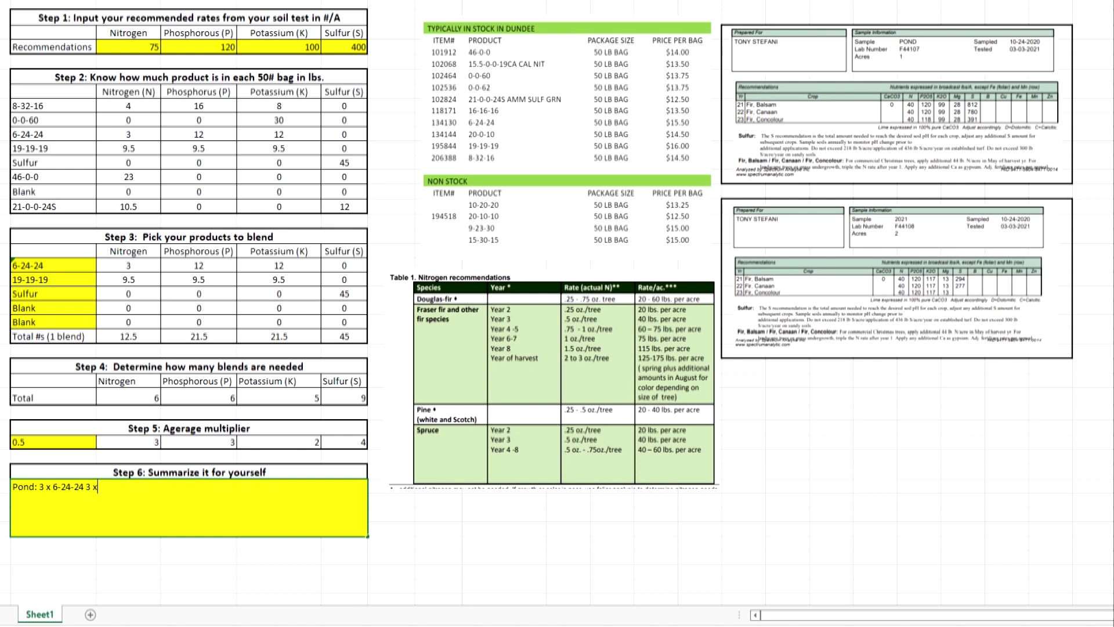
text(1-)
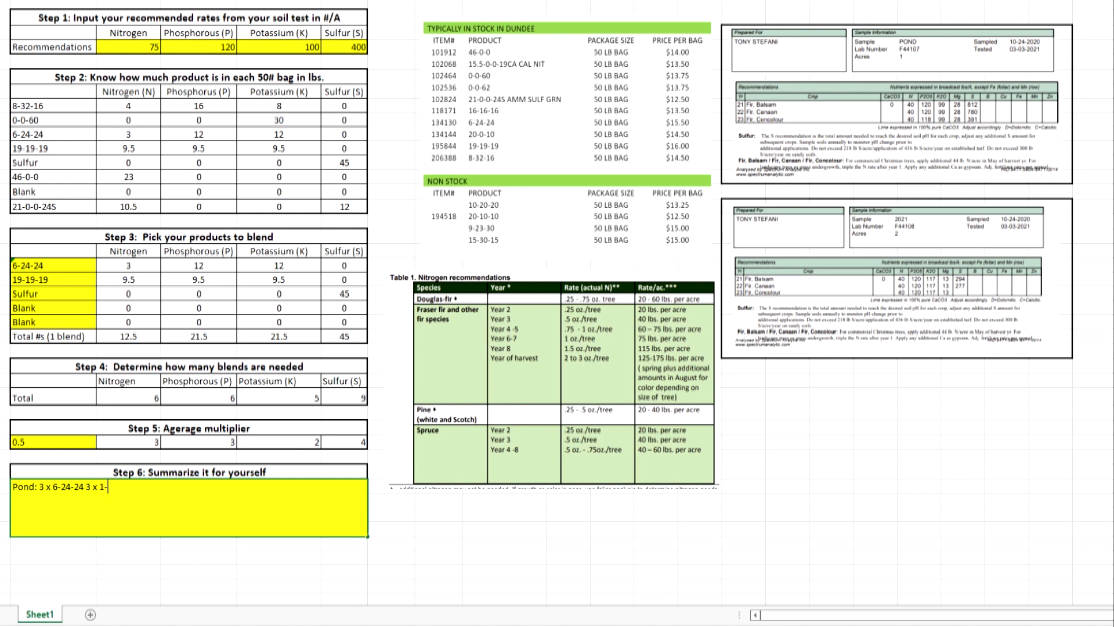
text(9-)
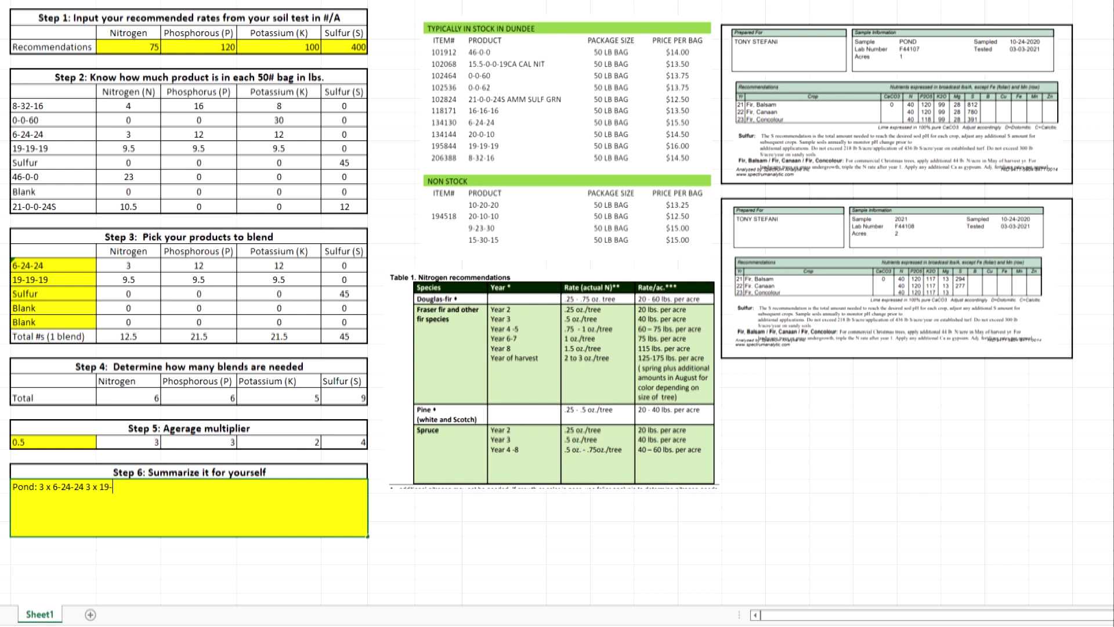
text(19-19)
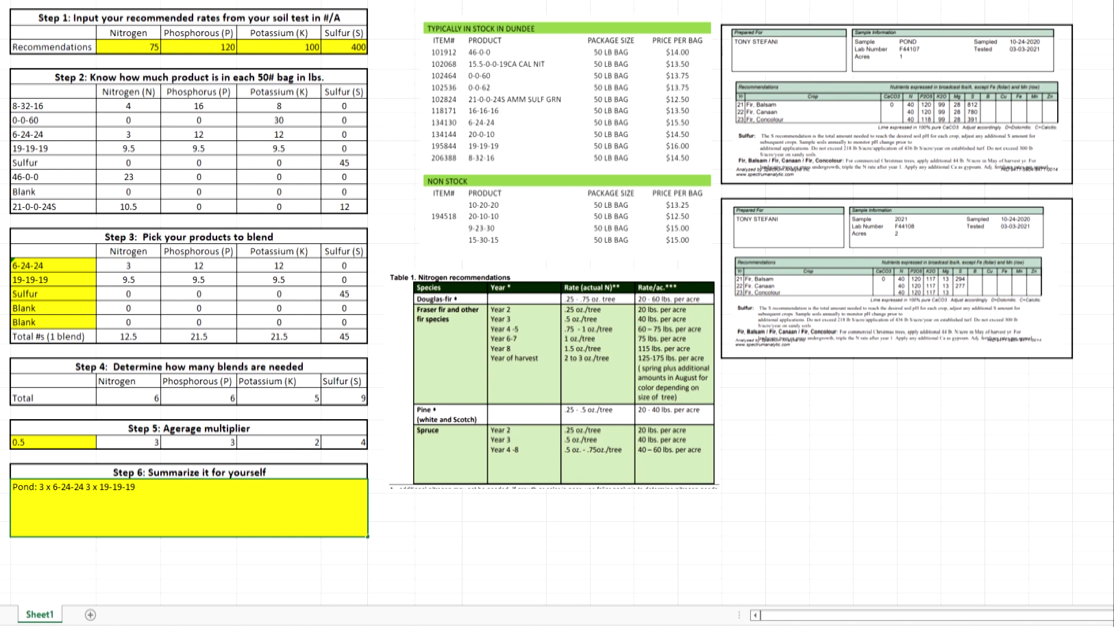
text(9)
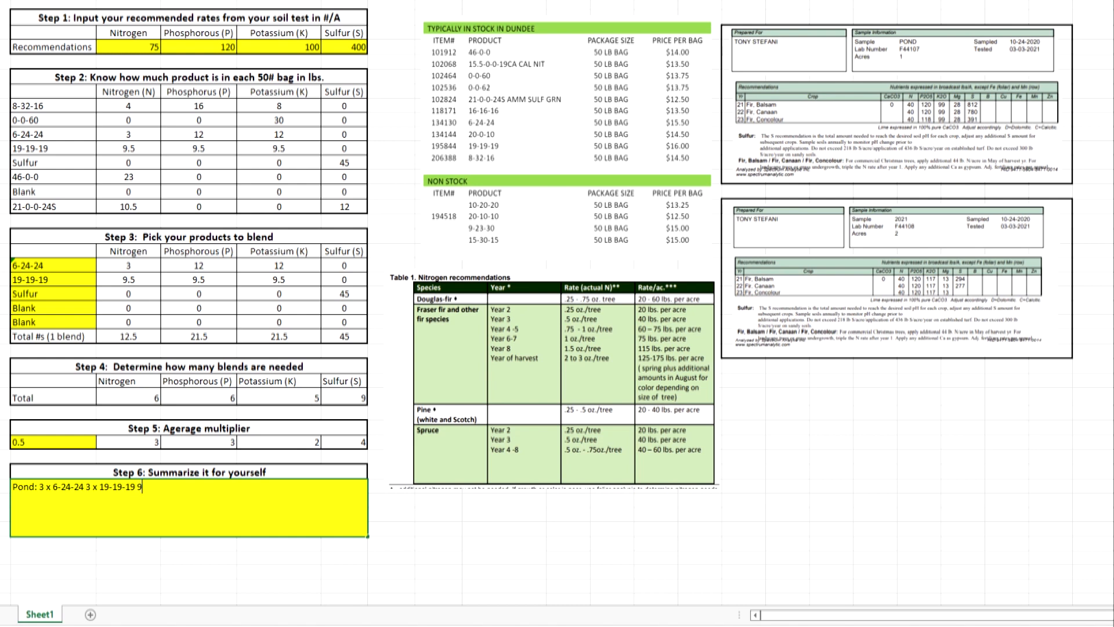
text(x)
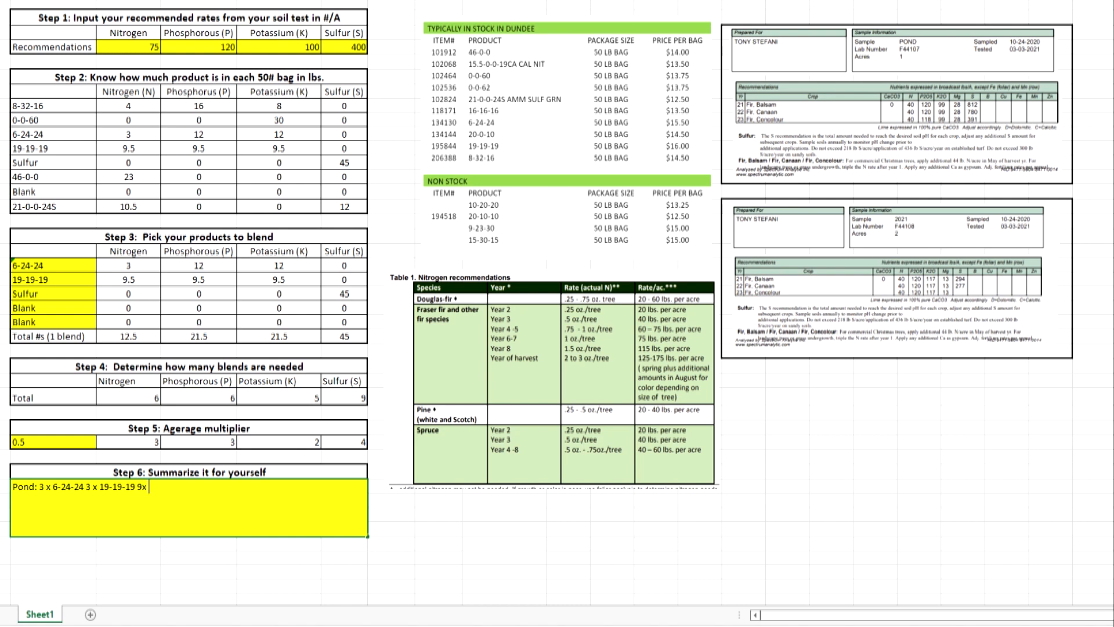
text(Sulfu)
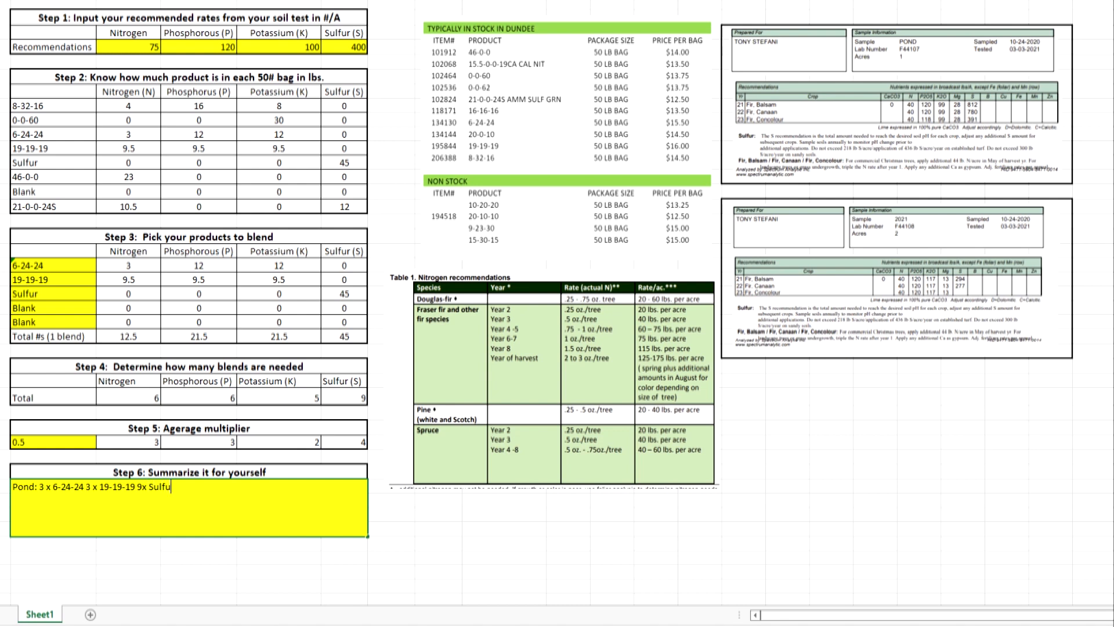
key(Backspace)
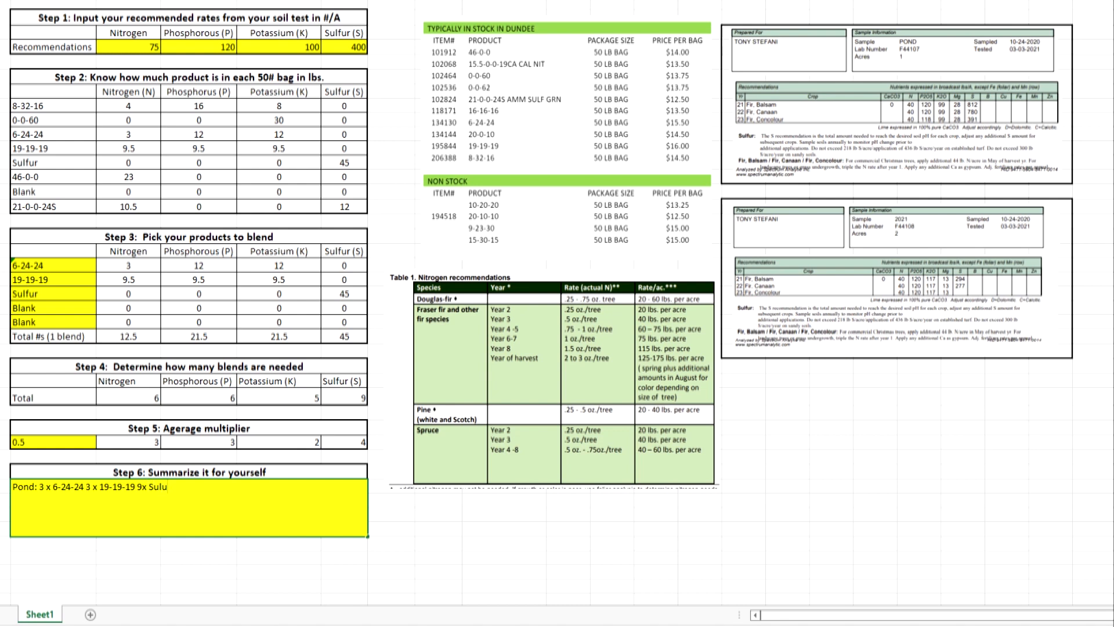
text(lfur)
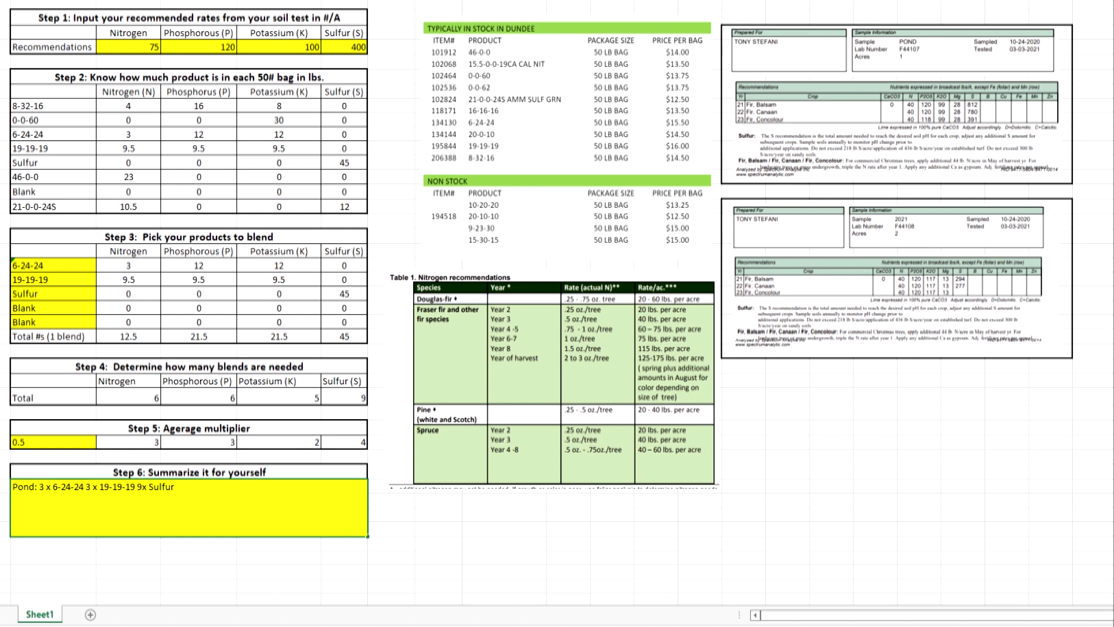
Set the nitrogen recommendation to 0 and replace 19-19-19 with Blank, keeping 6-24-24
click(132, 77)
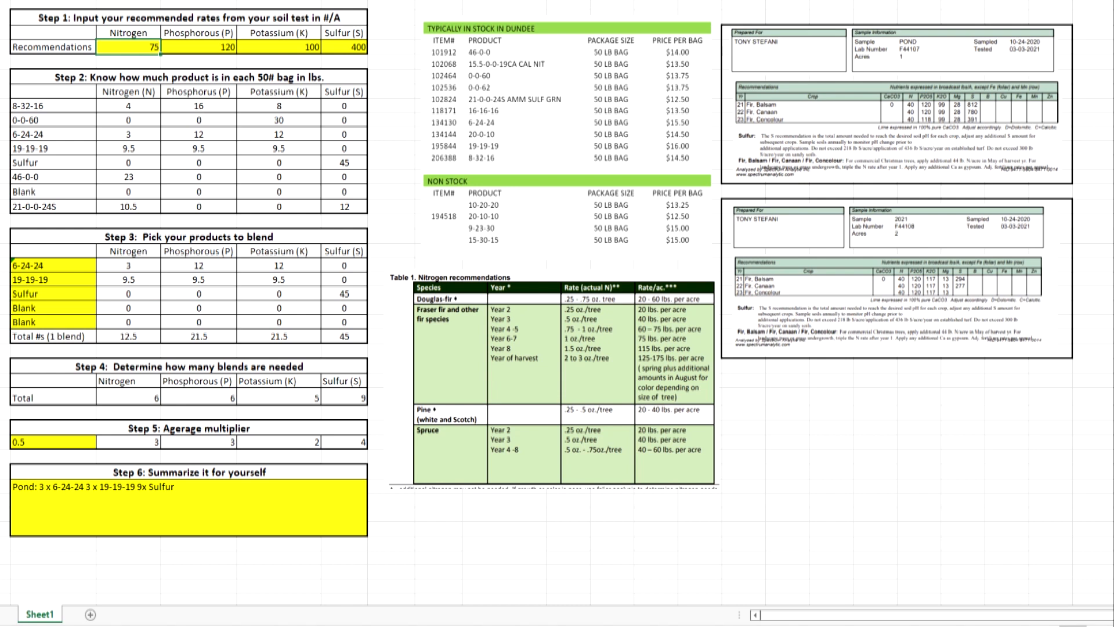
text(0)
text(120)
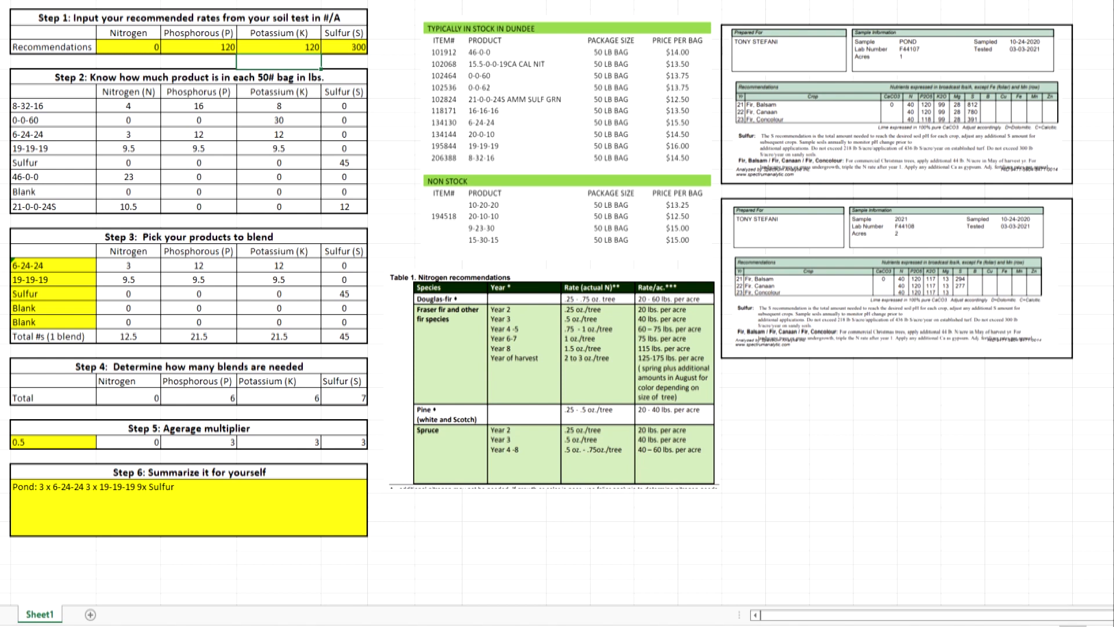
click(103, 278)
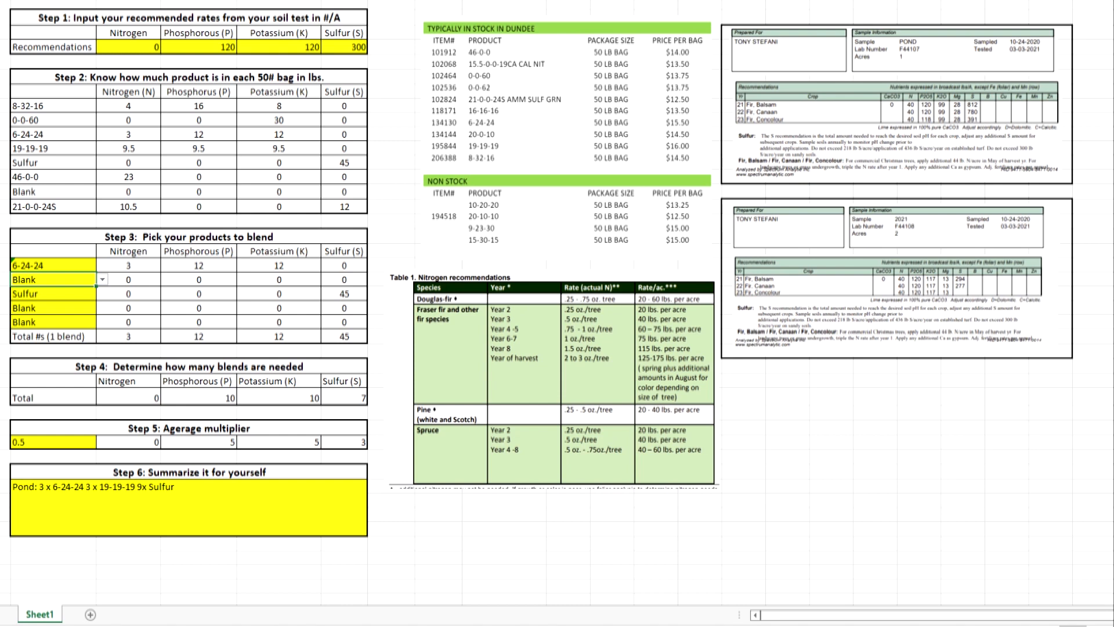
click(46, 264)
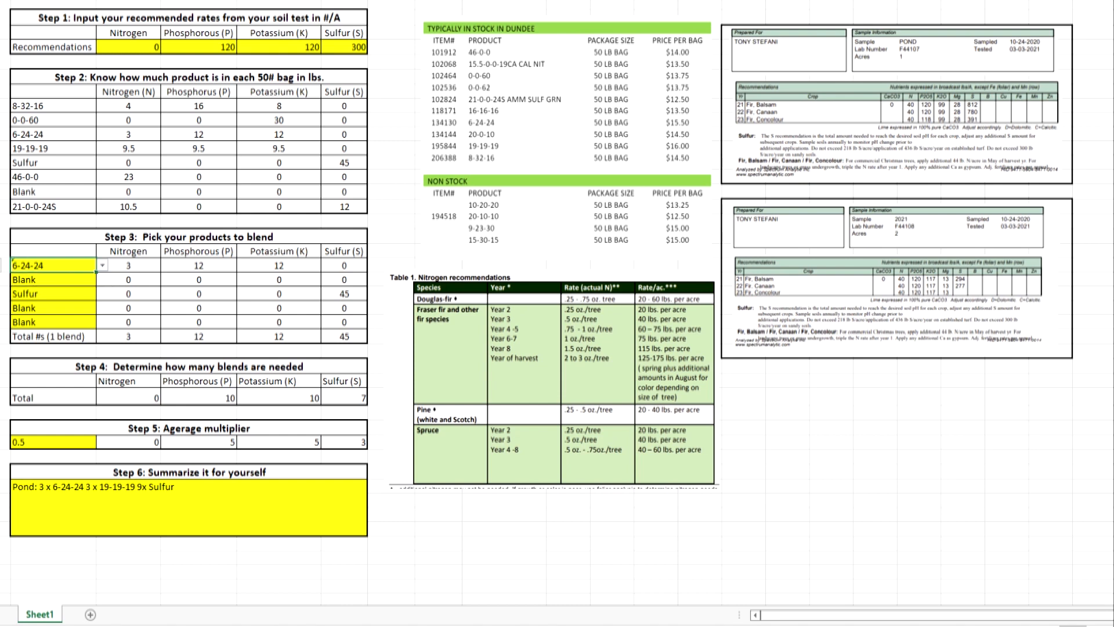
click(347, 397)
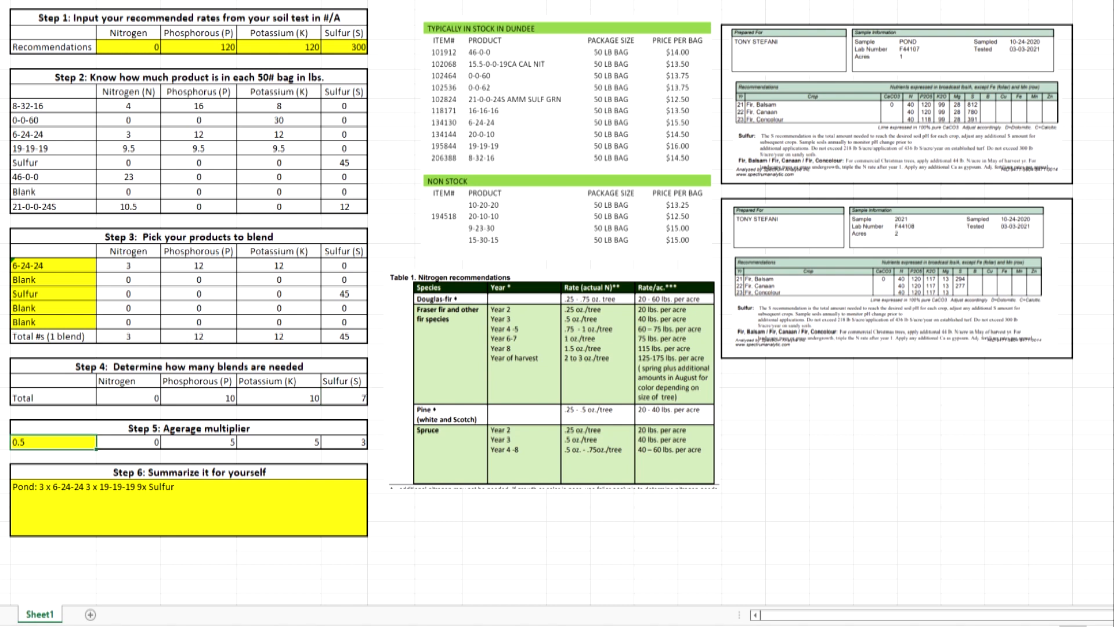
Set the Step 5 multiplier to 2, giving 0, 20, 20 and 13 bags
text(2)
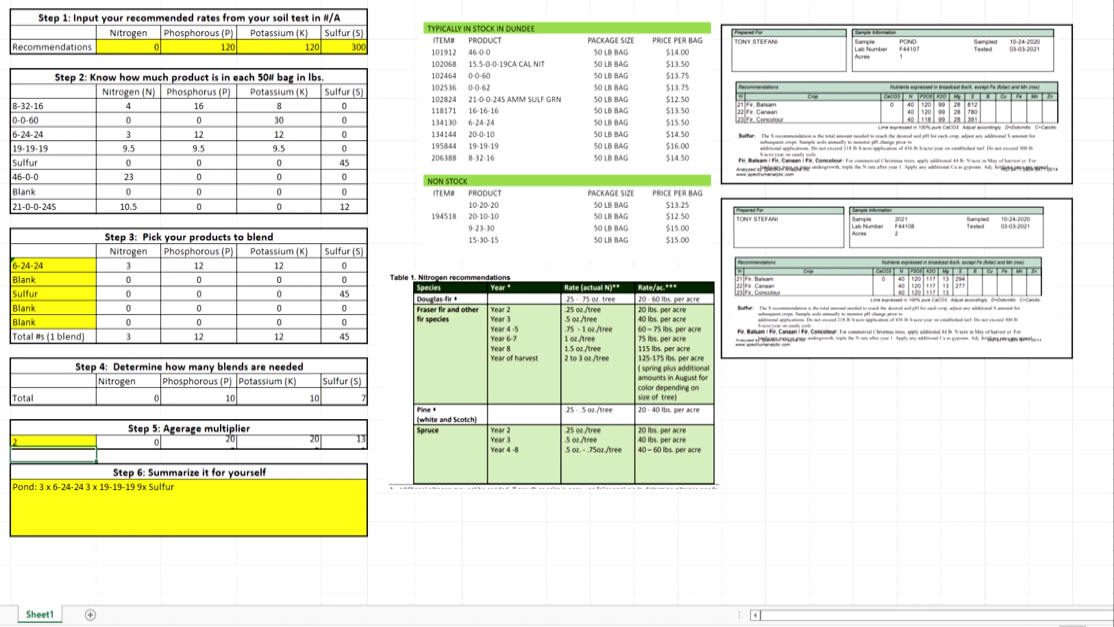
click(291, 442)
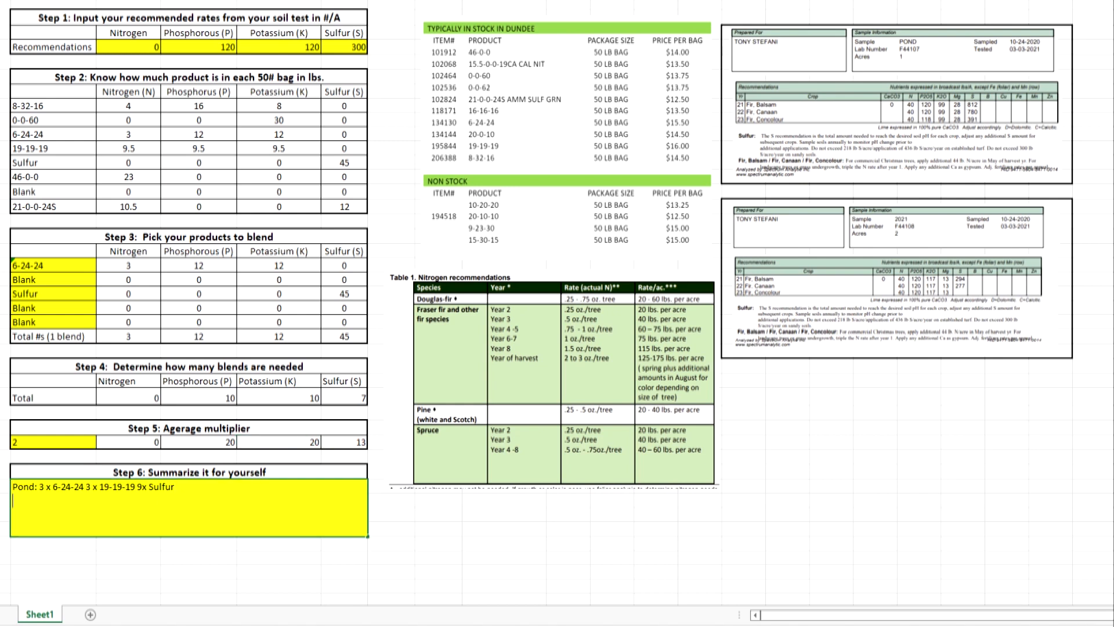
Add the Step 6 line '2022 planting: 20 X 6-24-24 13 x sulfur'
text(2022 planting:)
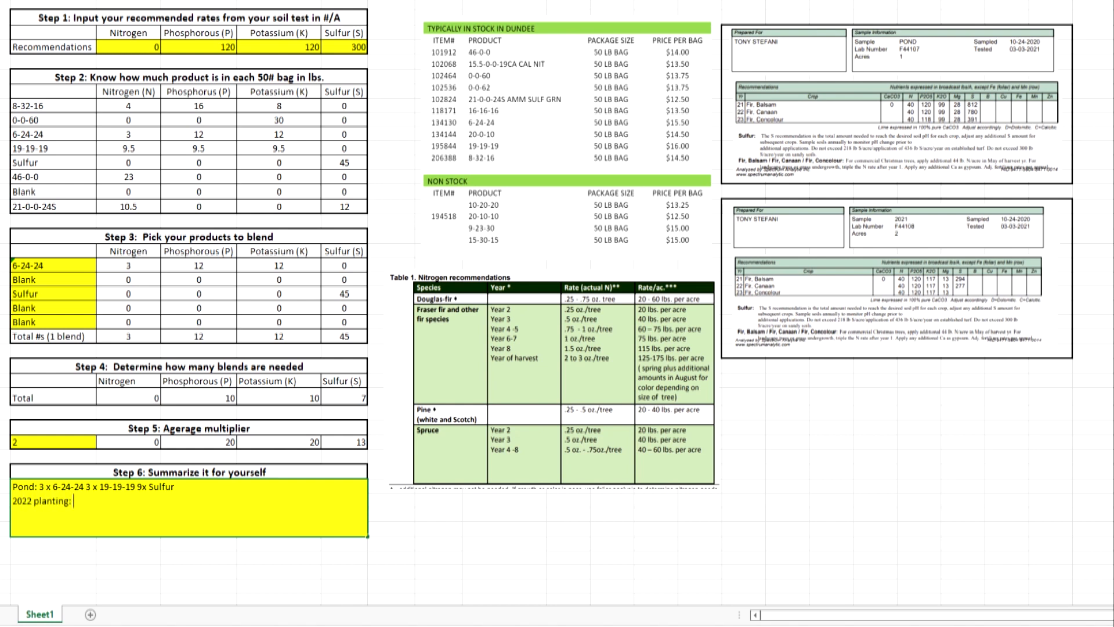
text(20)
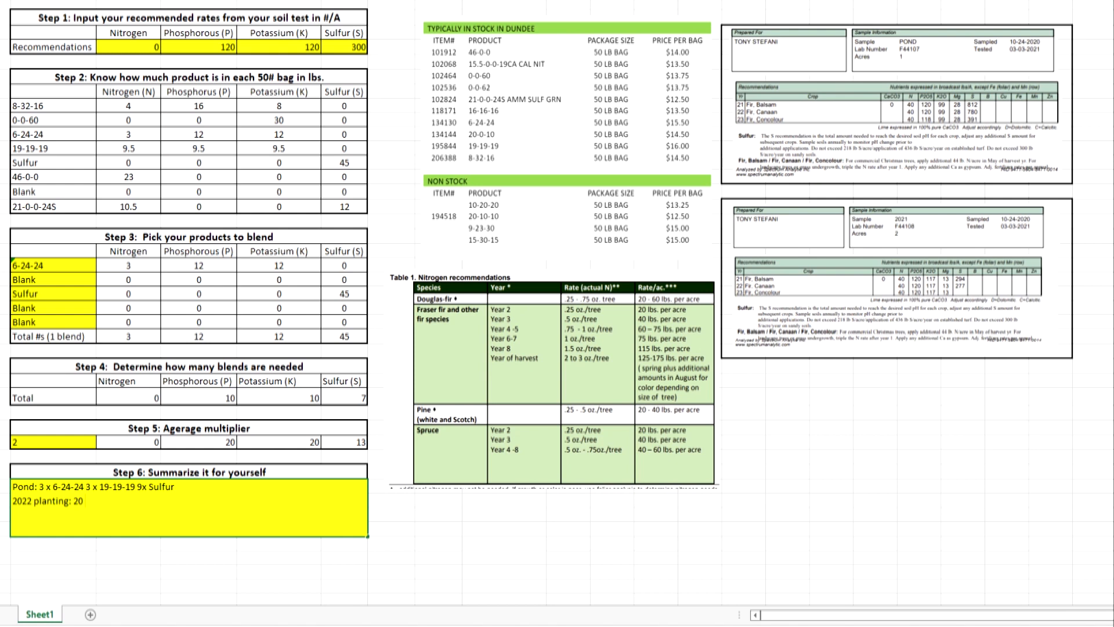
text(6-)
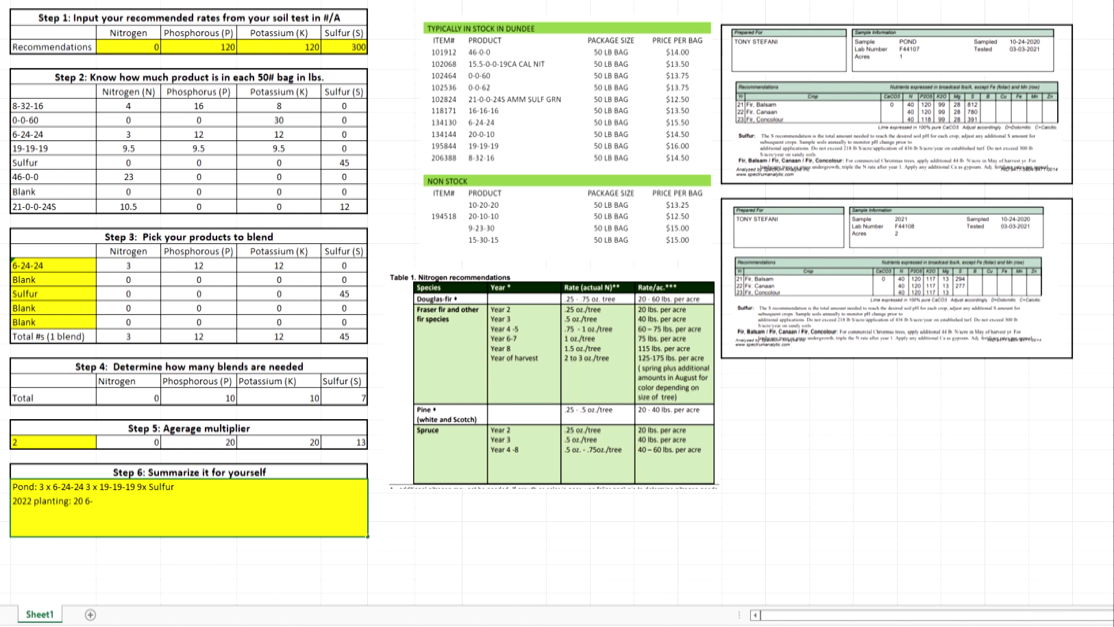
text(24-)
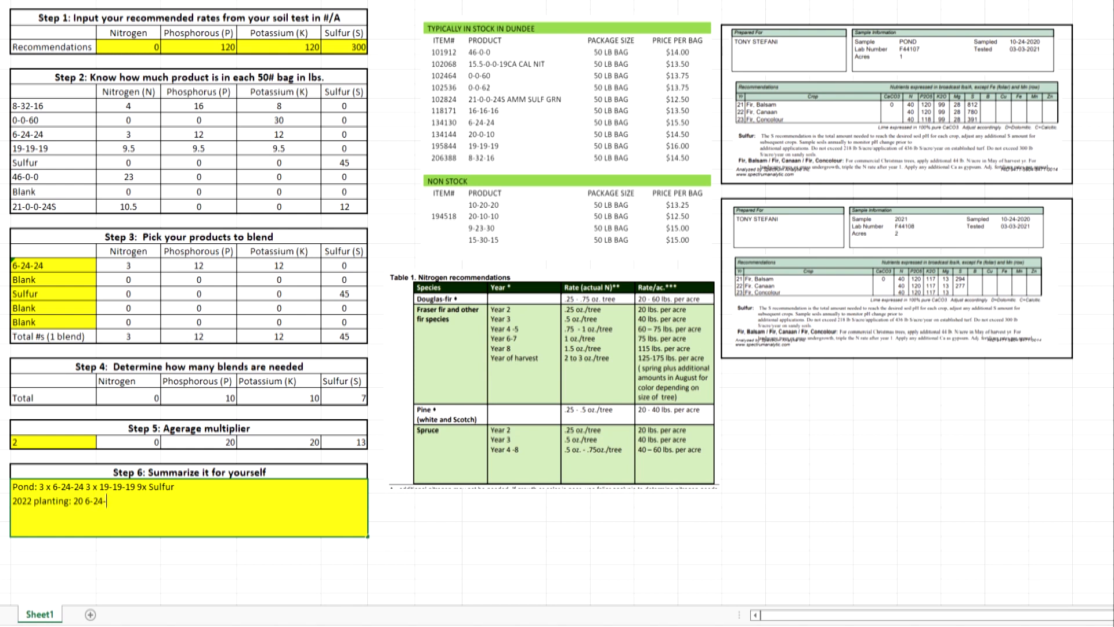
text(24)
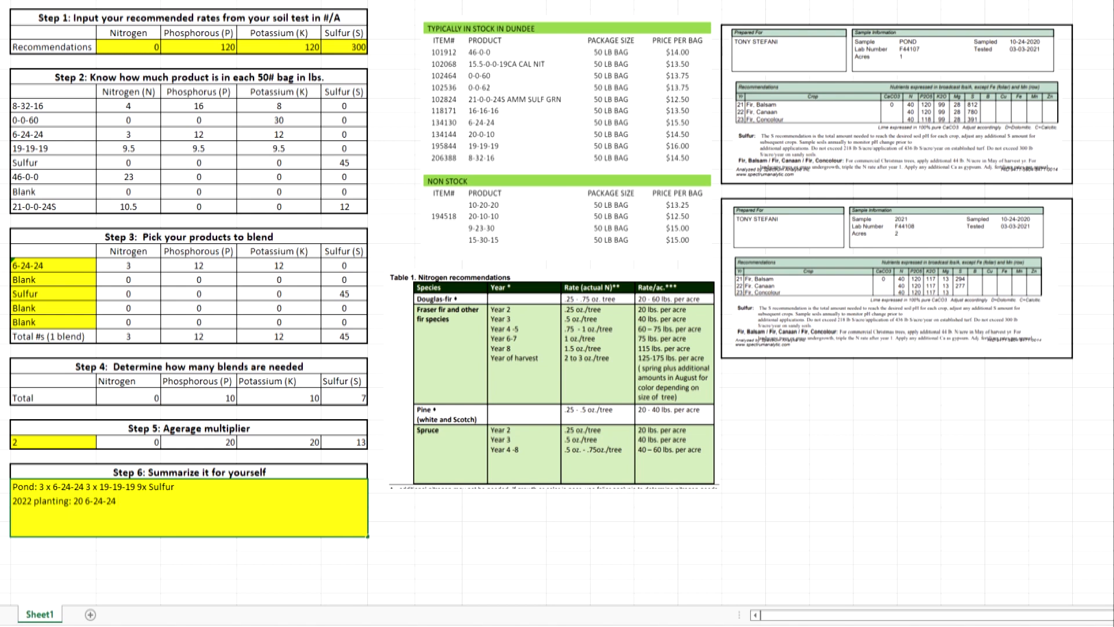
click(93, 501)
text(X )
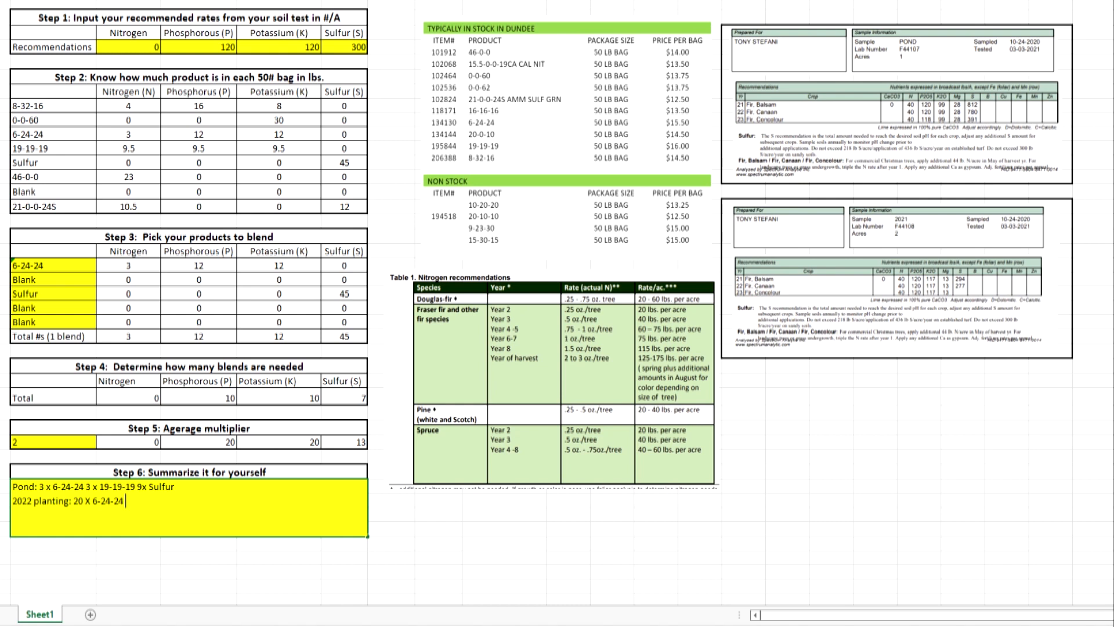
text(13)
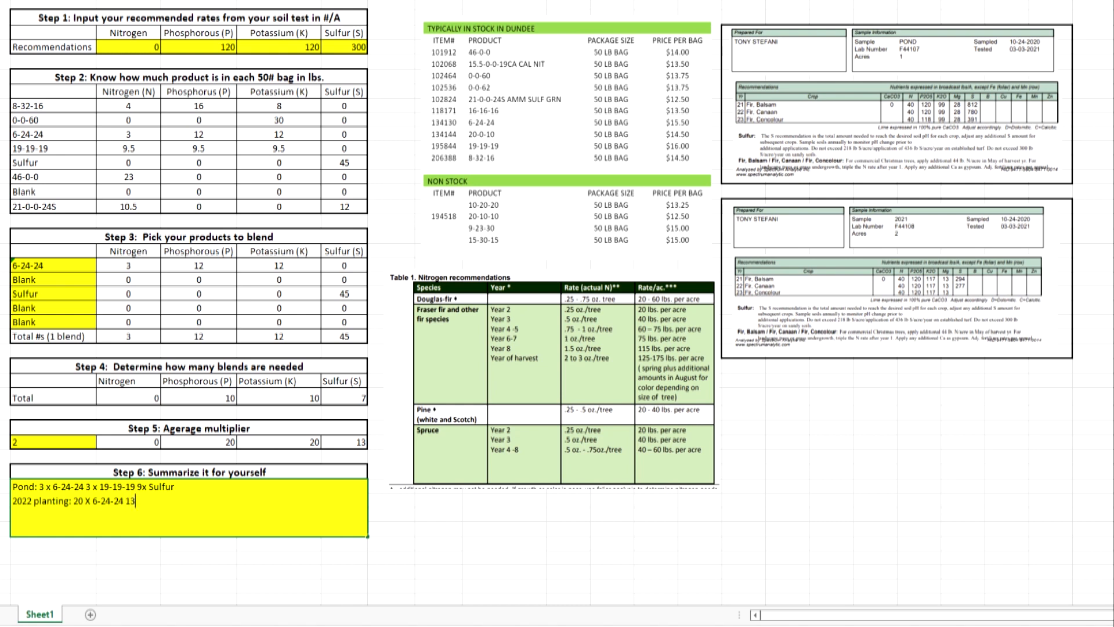
text(x)
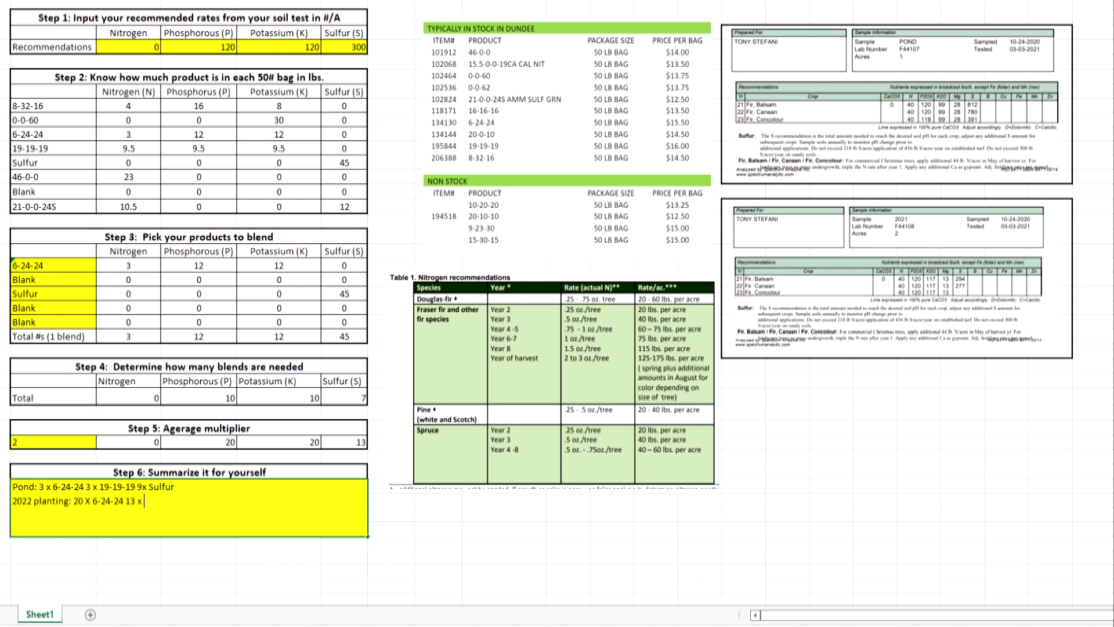
text(sul)
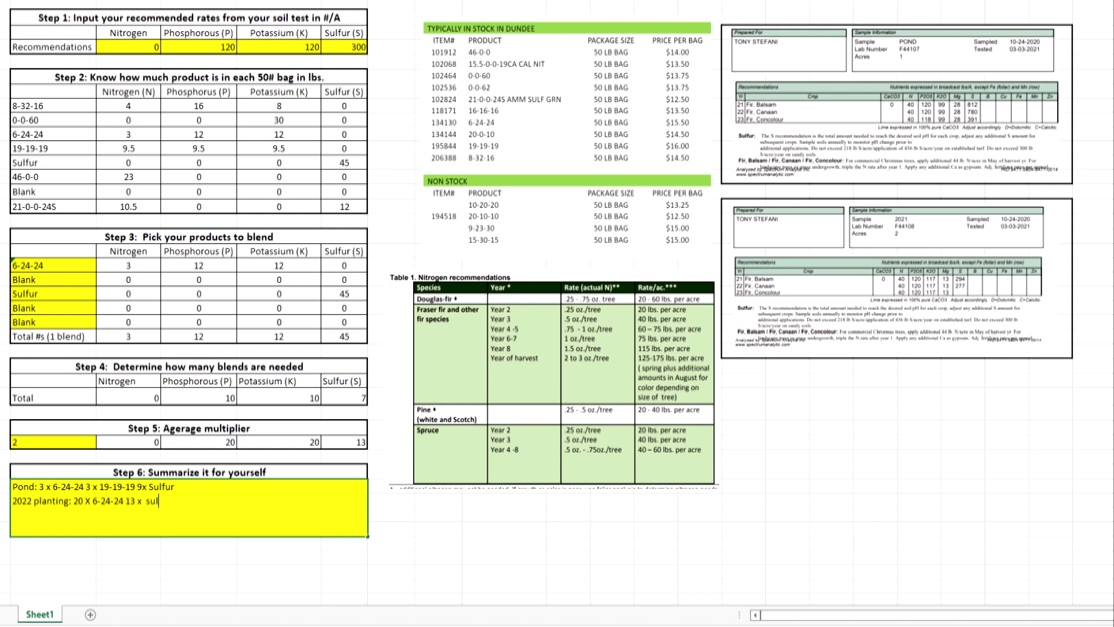
text(fur)
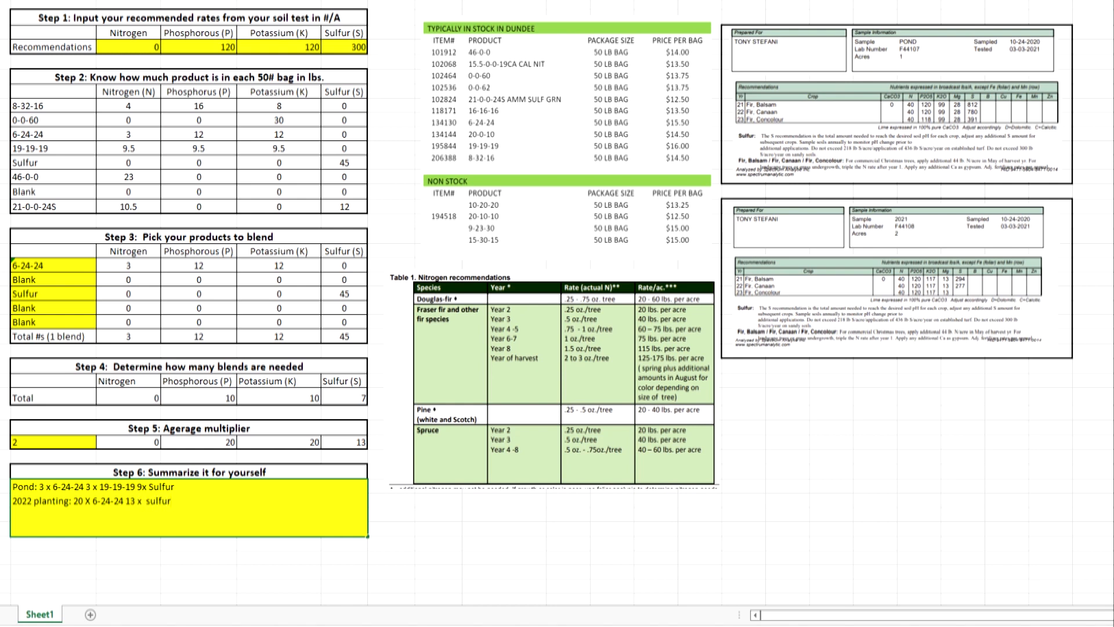